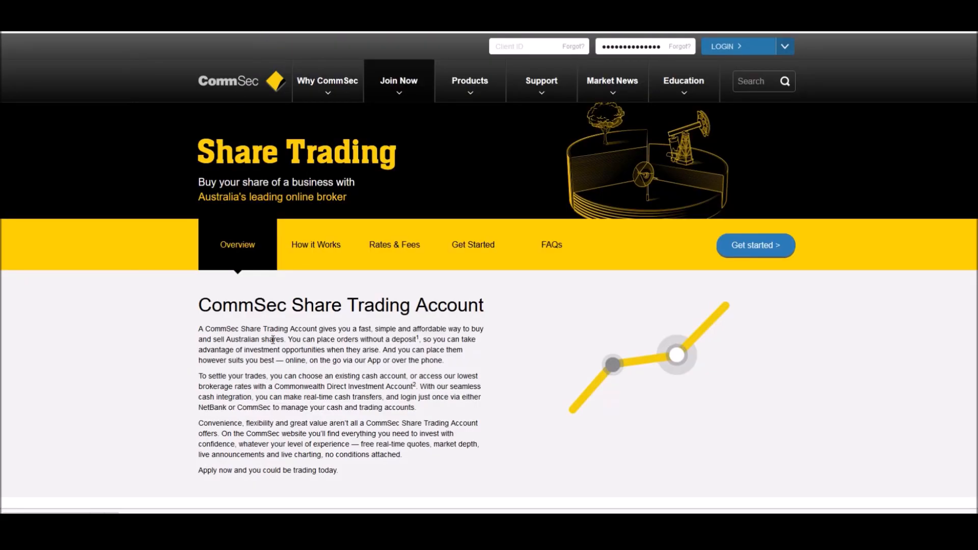
# - Scroll the portfolio summary to see Australian Shares, the $20,000 cash account and Options
pyautogui.scroll(-3)
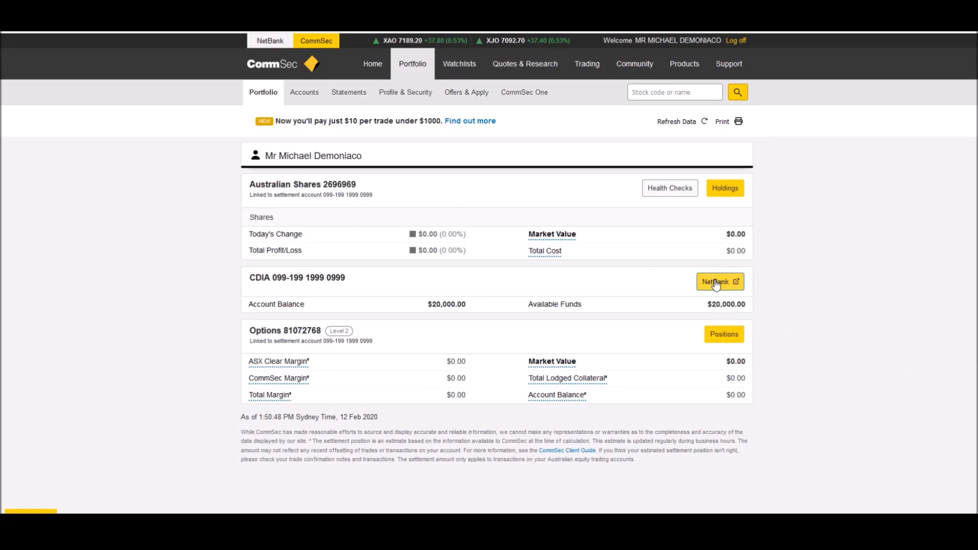
pyautogui.moveTo(714, 289)
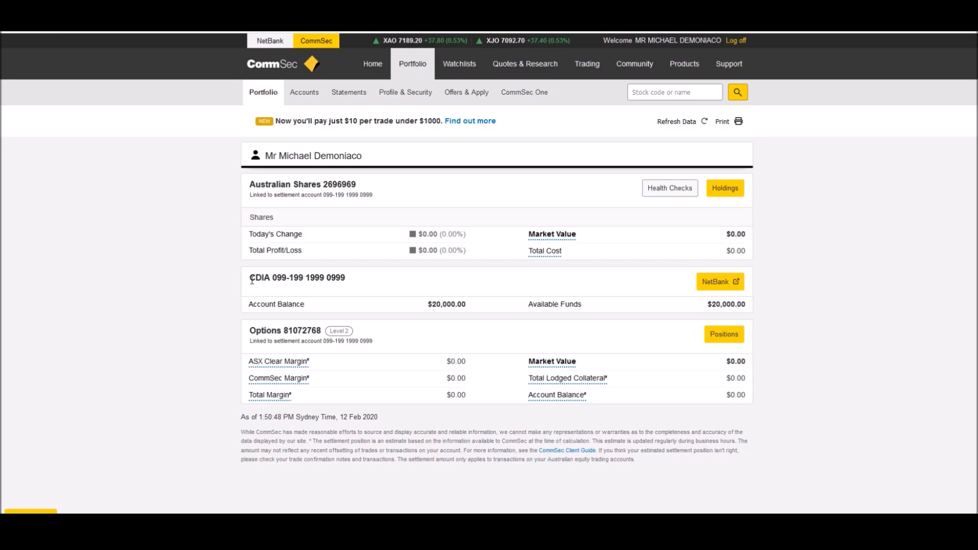
pyautogui.moveTo(299, 287)
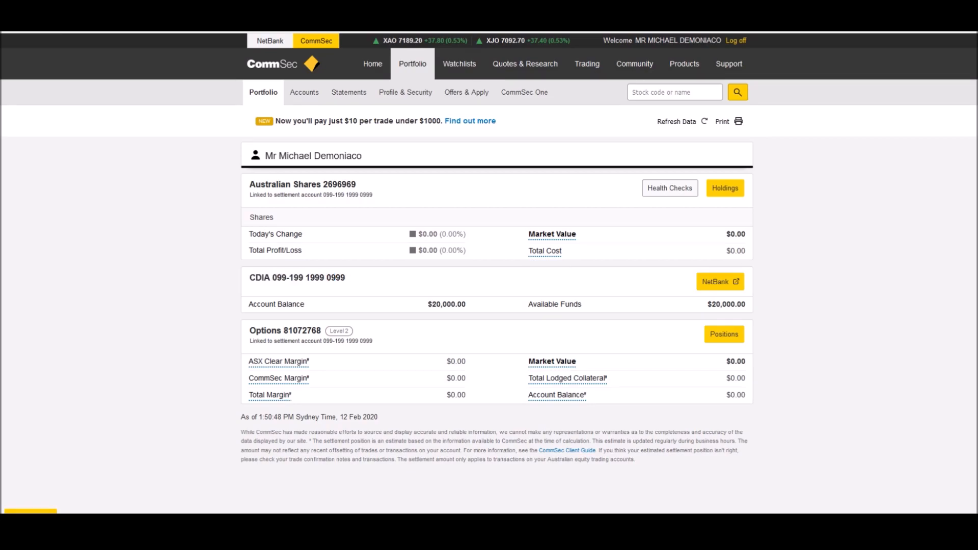
pyautogui.moveTo(844, 253)
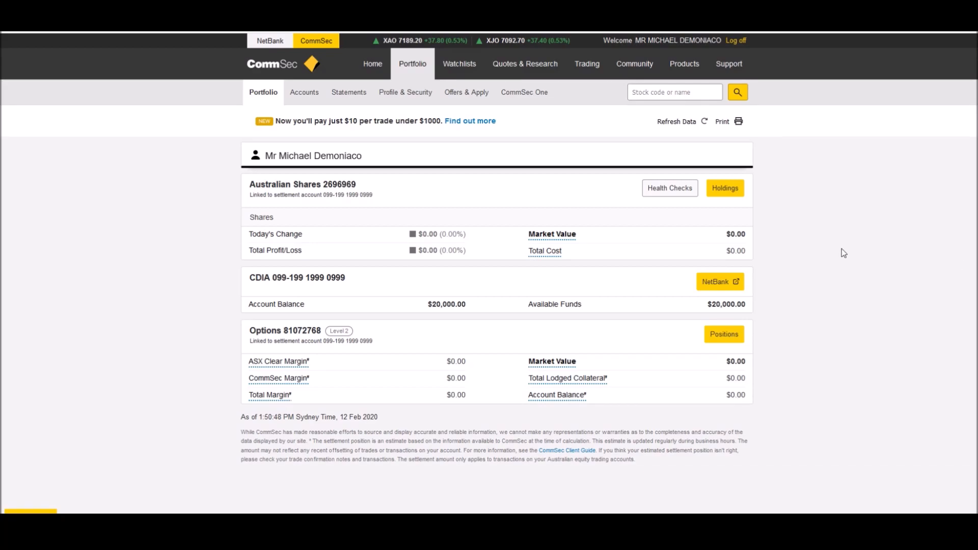
pyautogui.moveTo(308, 218)
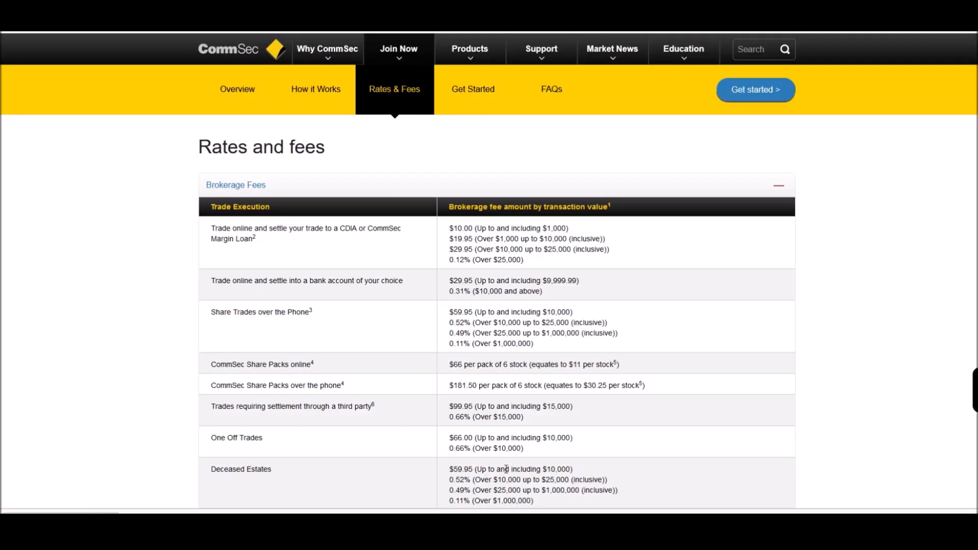
# - Highlight the up to $1,000 and $10,000–$25,000 brokerage fee tiers
pyautogui.doubleClick(461, 228)
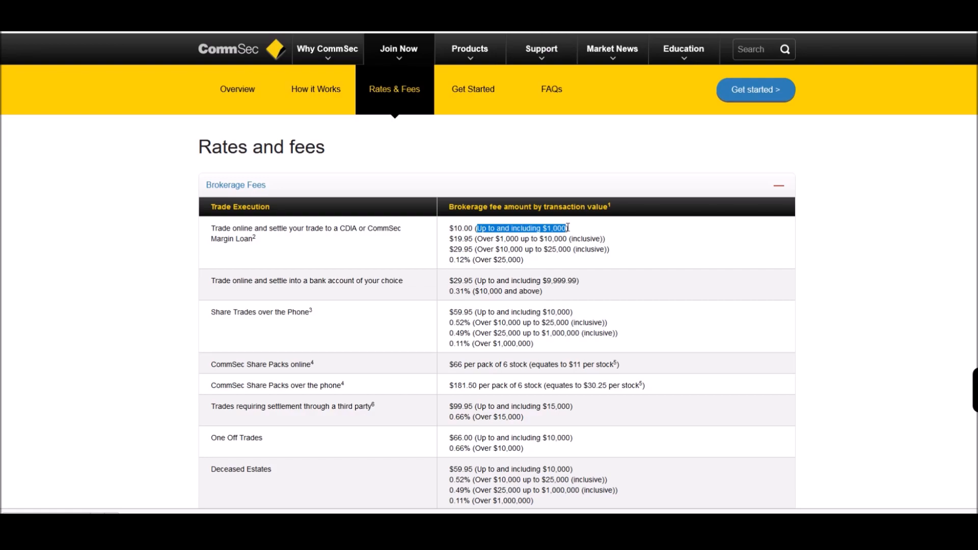
pyautogui.click(500, 239)
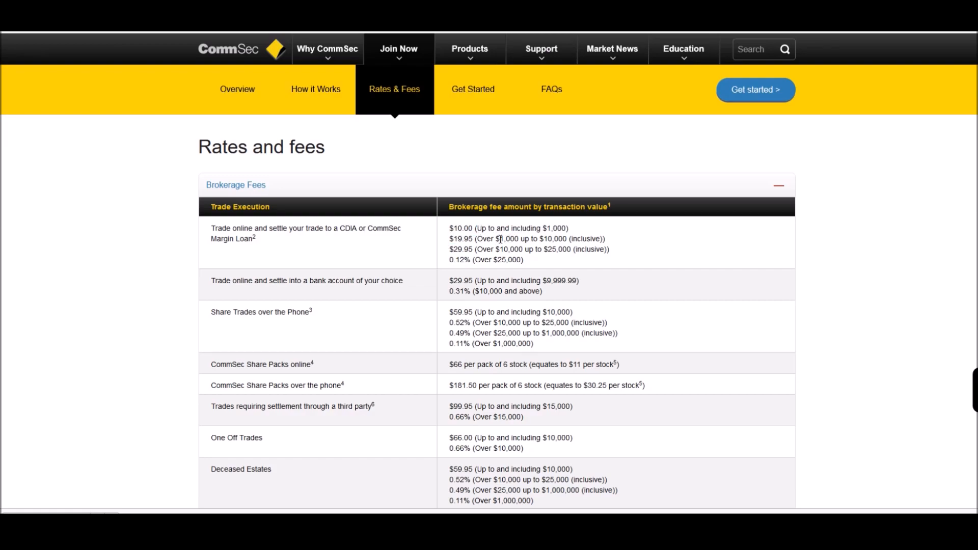
pyautogui.moveTo(497, 238); pyautogui.dragTo(568, 238)
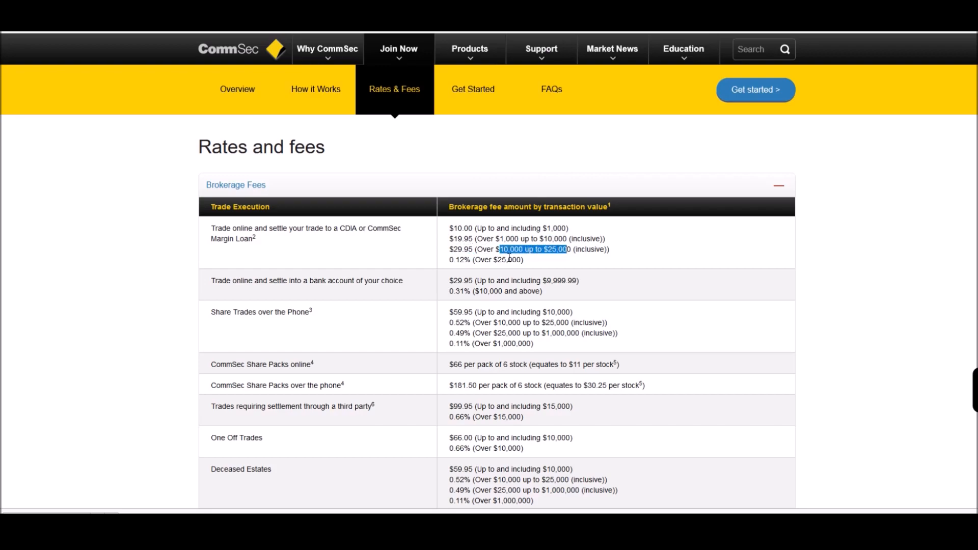
pyautogui.moveTo(497, 265)
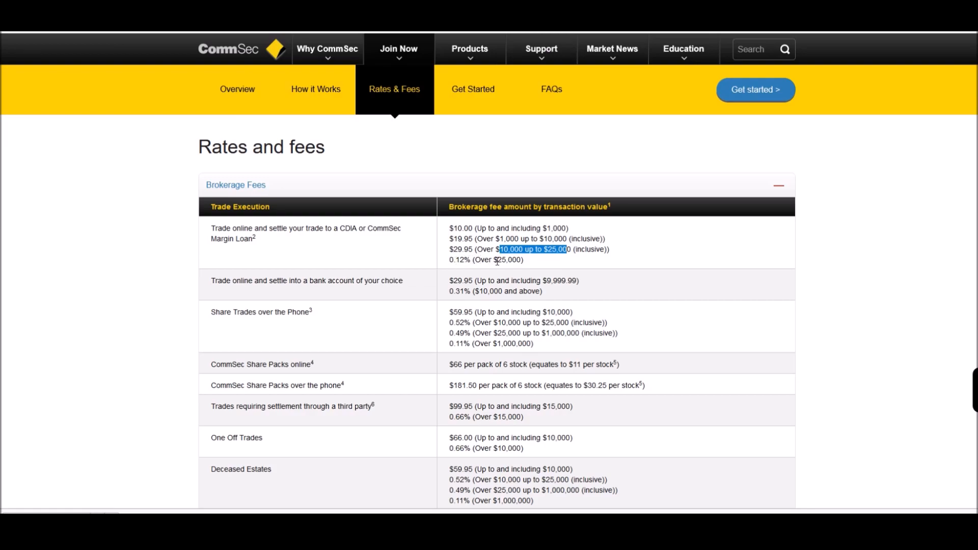
pyautogui.click(497, 260)
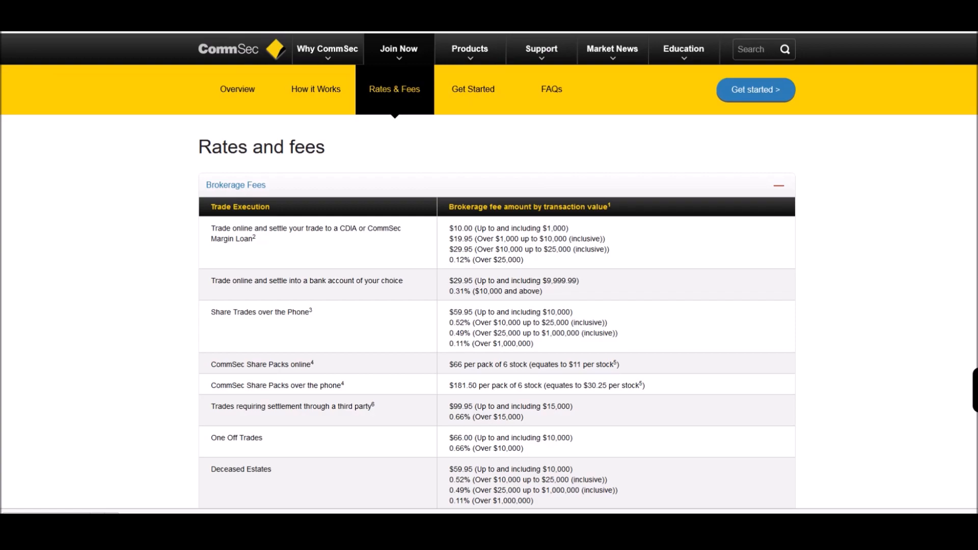
pyautogui.moveTo(447, 288)
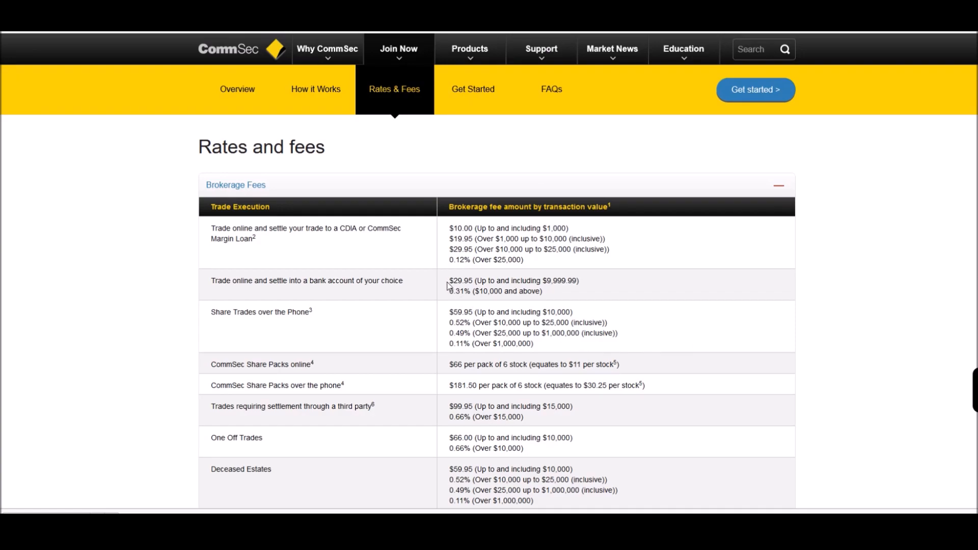
# - Highlight the One Off Trades 0.66% rate and the online CDIA brokerage tiers
pyautogui.moveTo(447, 286); pyautogui.dragTo(521, 501)
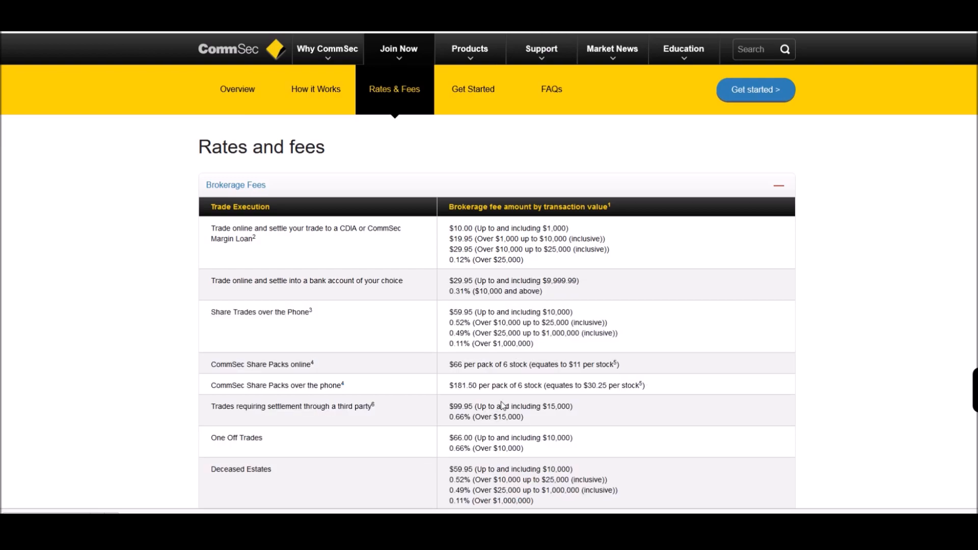
pyautogui.moveTo(529, 423)
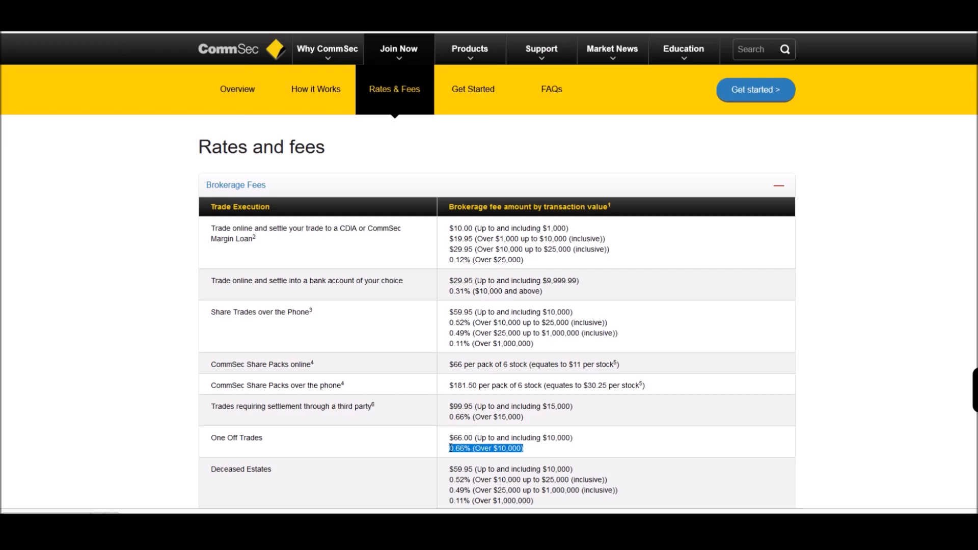
pyautogui.scroll(-3)
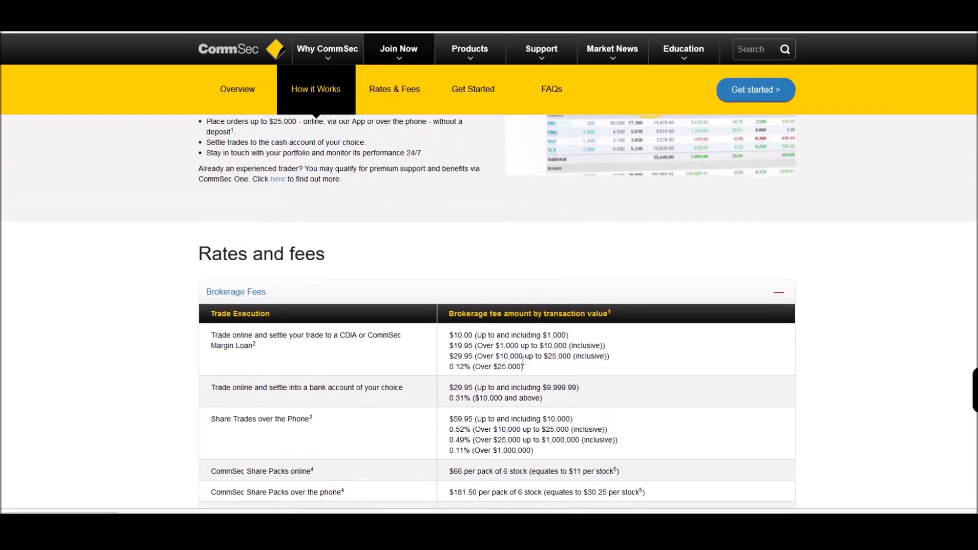
pyautogui.moveTo(449, 335); pyautogui.dragTo(525, 367)
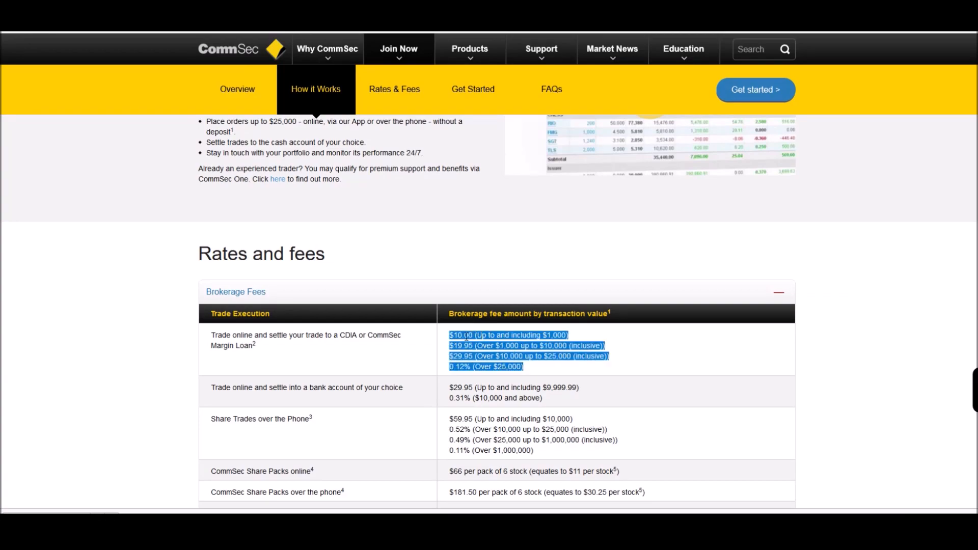
pyautogui.scroll(-3)
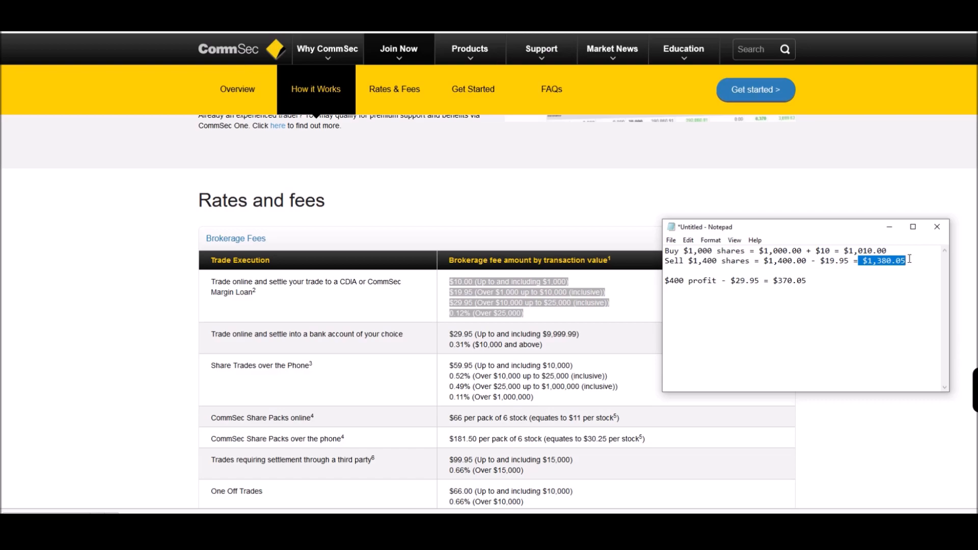
# - Highlight the $1,380.05 sell total and $370.05 net profit, then return to the fee table
pyautogui.doubleClick(672, 281)
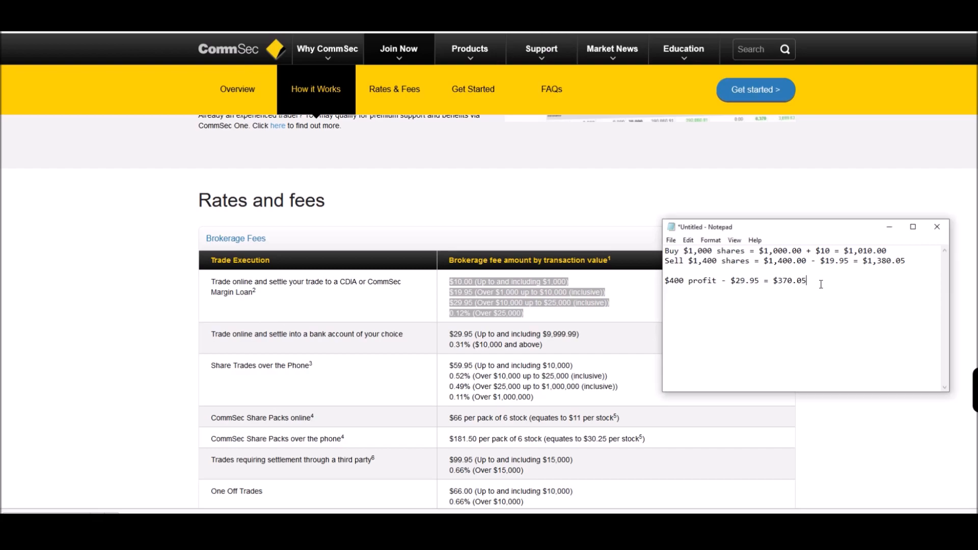
pyautogui.moveTo(728, 280); pyautogui.dragTo(806, 280)
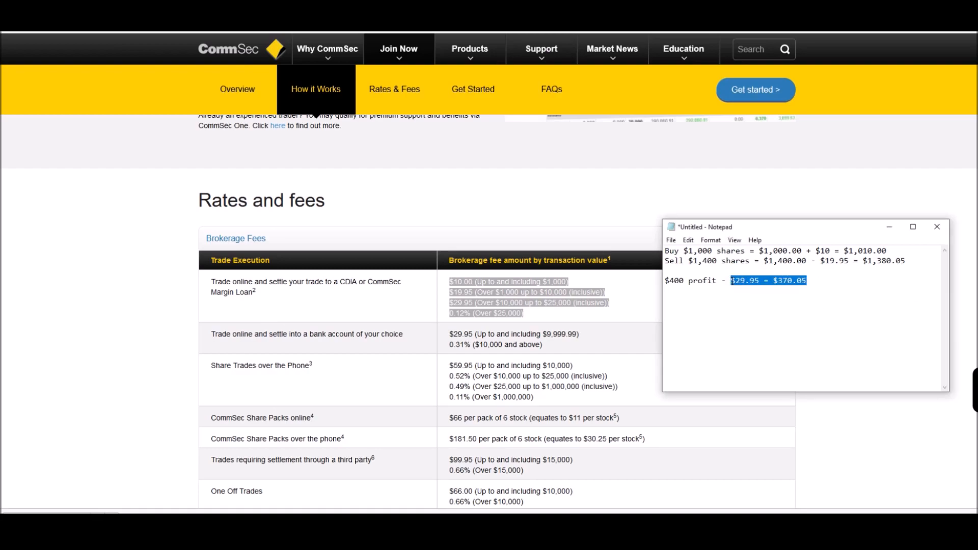
pyautogui.click(937, 227)
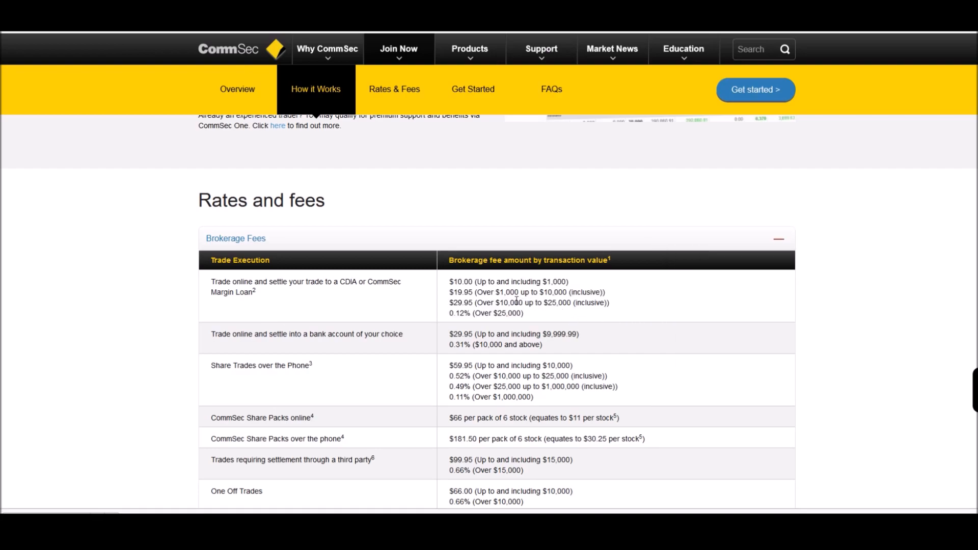
pyautogui.moveTo(449, 292); pyautogui.dragTo(495, 292)
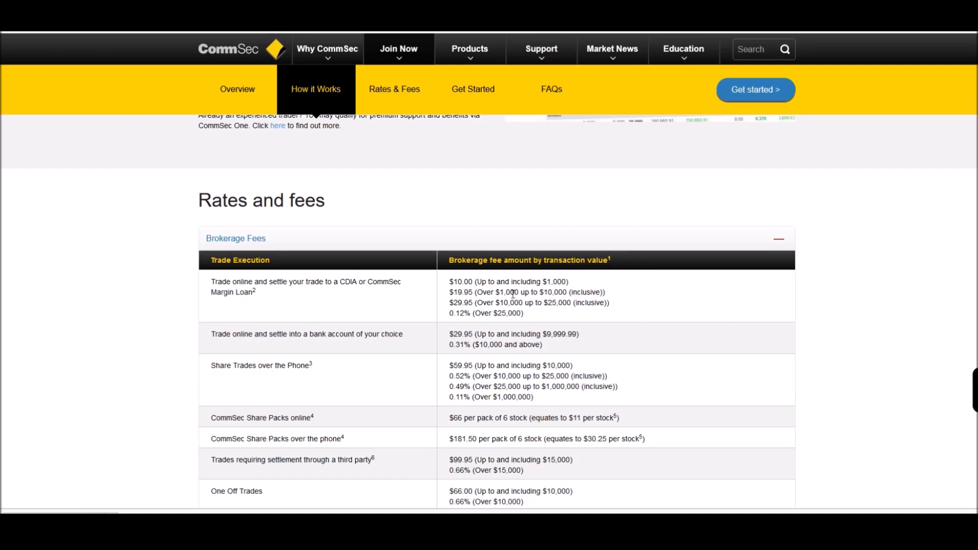
pyautogui.doubleClick(513, 293)
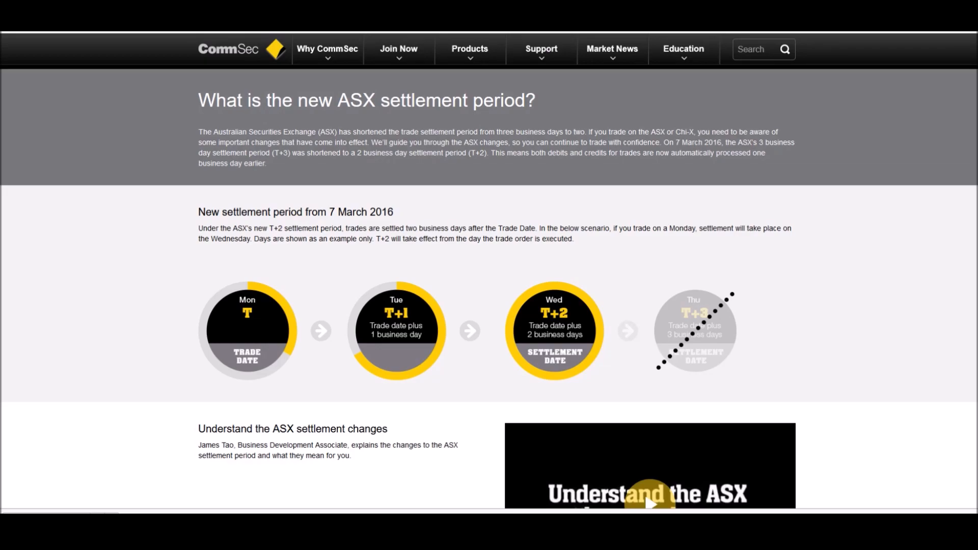
pyautogui.moveTo(304, 254)
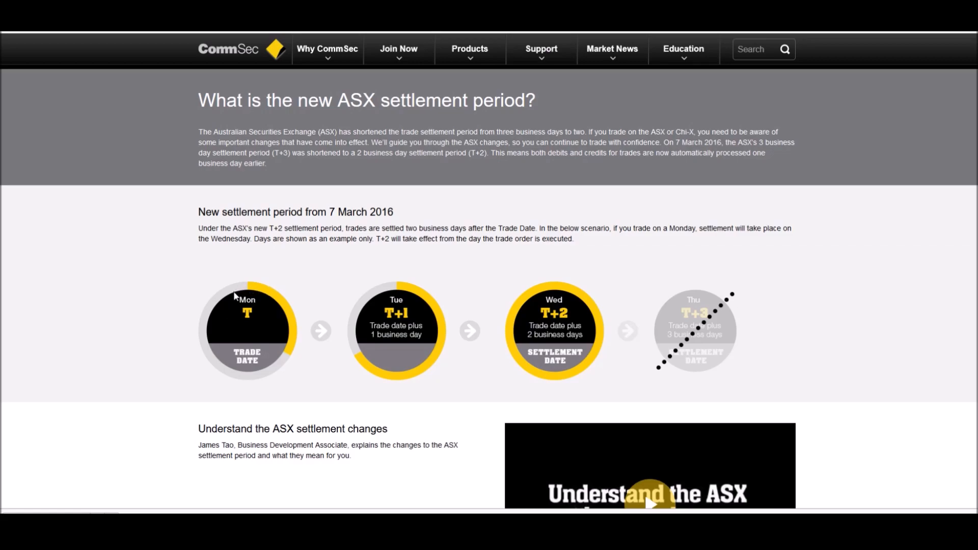
pyautogui.moveTo(254, 299)
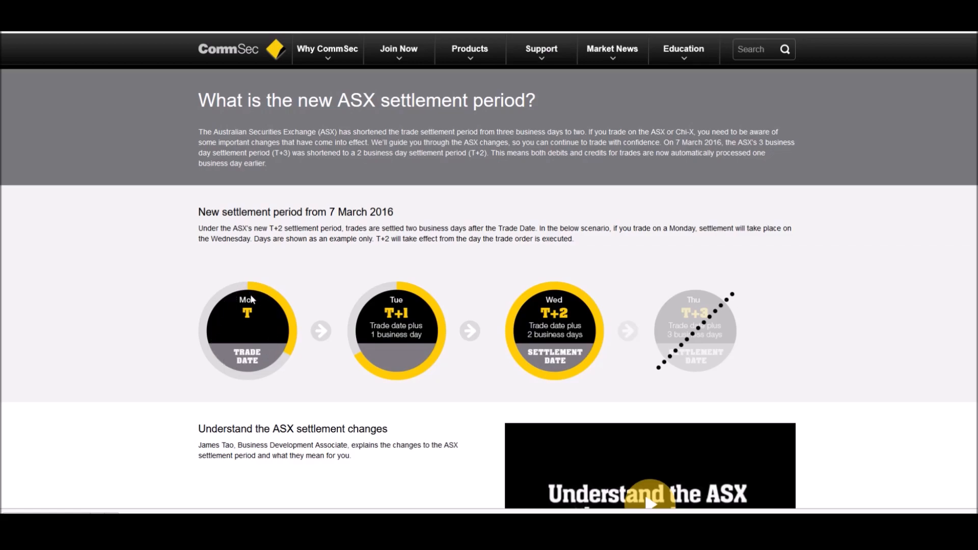
pyautogui.moveTo(547, 300)
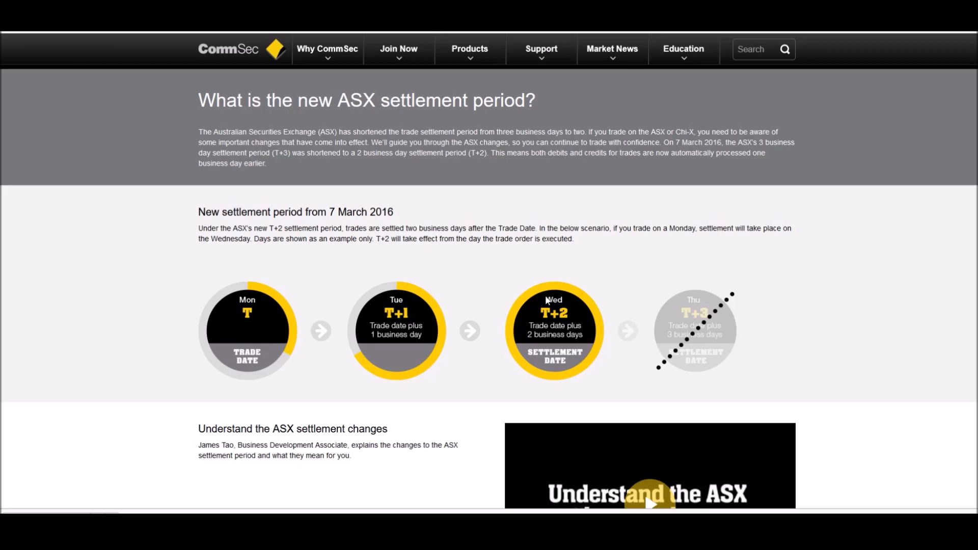
pyautogui.moveTo(672, 284)
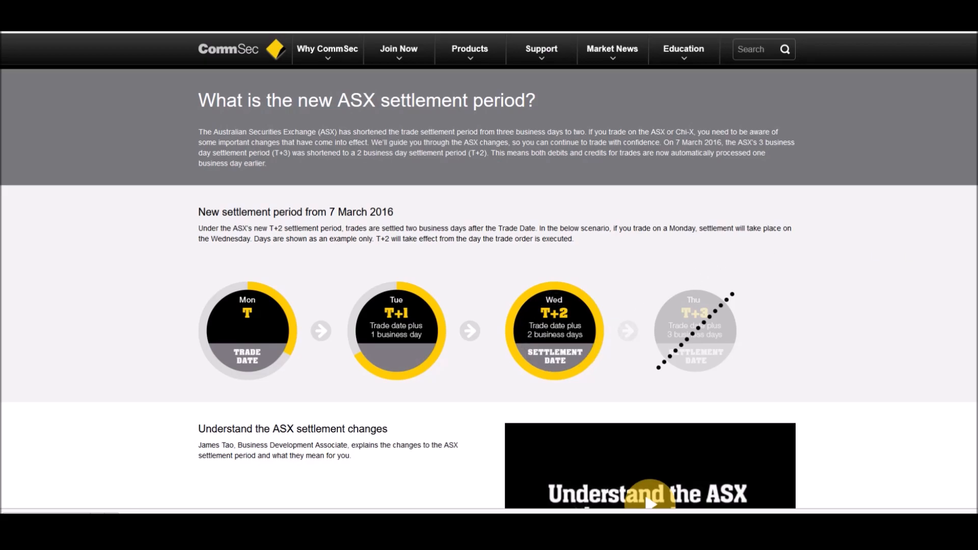
pyautogui.moveTo(518, 368)
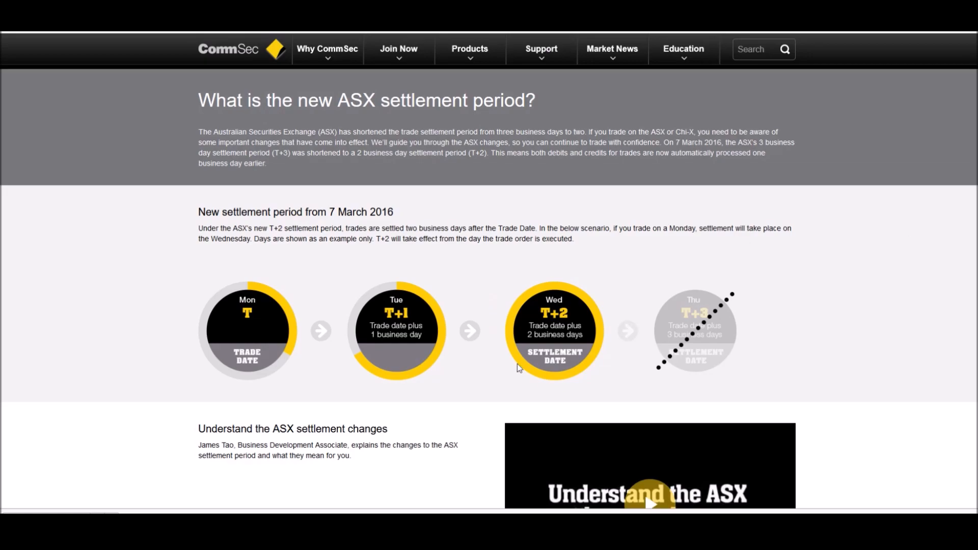
pyautogui.moveTo(544, 367)
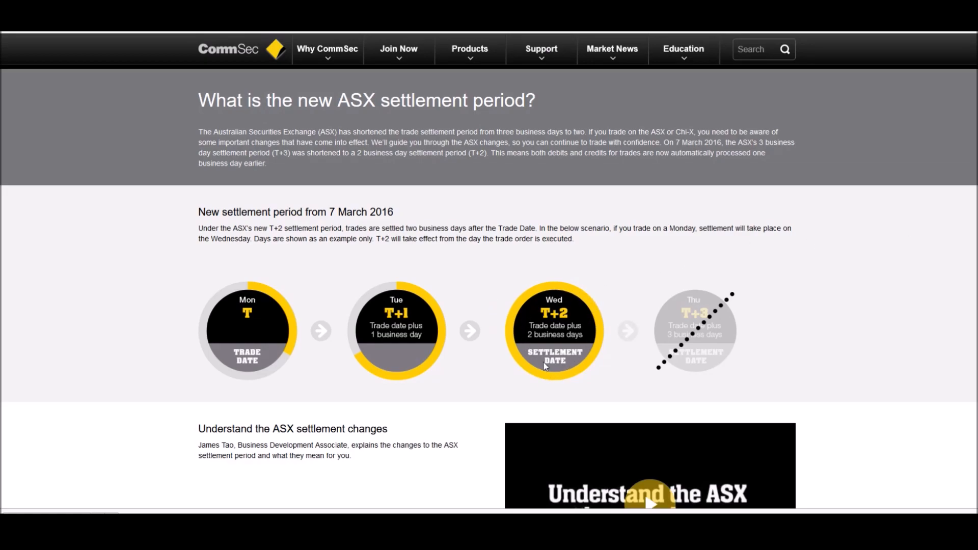
pyautogui.moveTo(199, 352)
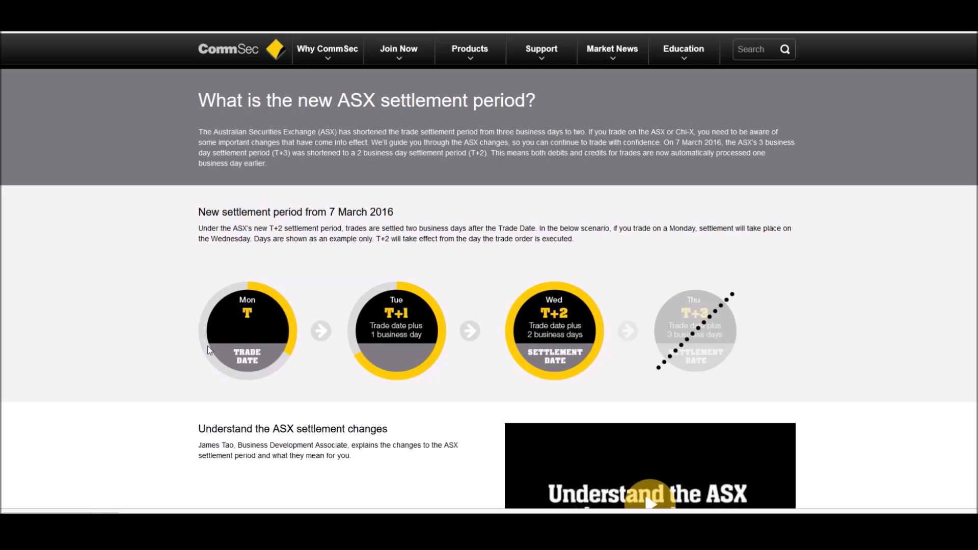
# - Scroll the settlement page to the ASX changes and contra offsetting Trade Scenario 1 sections
pyautogui.scroll(-3)
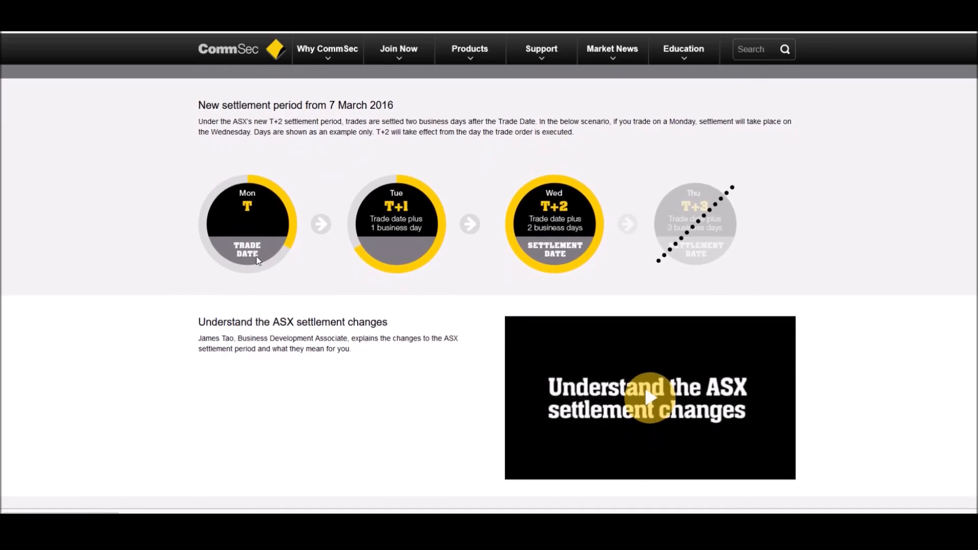
pyautogui.moveTo(369, 229)
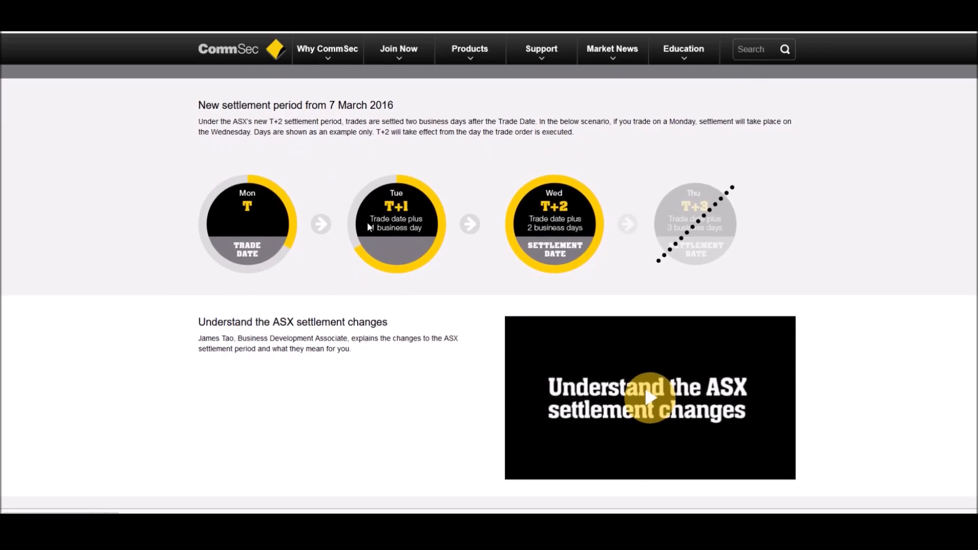
pyautogui.scroll(-3)
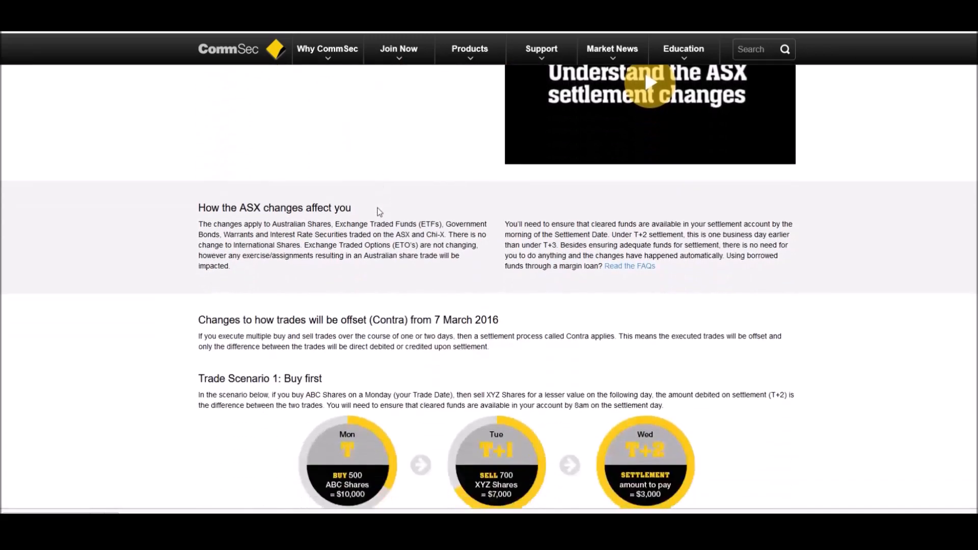
pyautogui.scroll(-3)
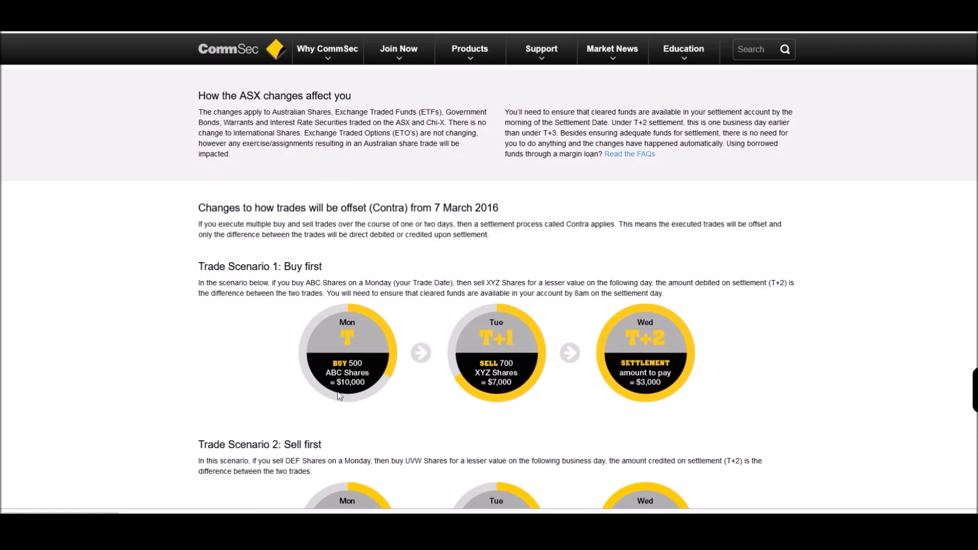
pyautogui.moveTo(330, 383)
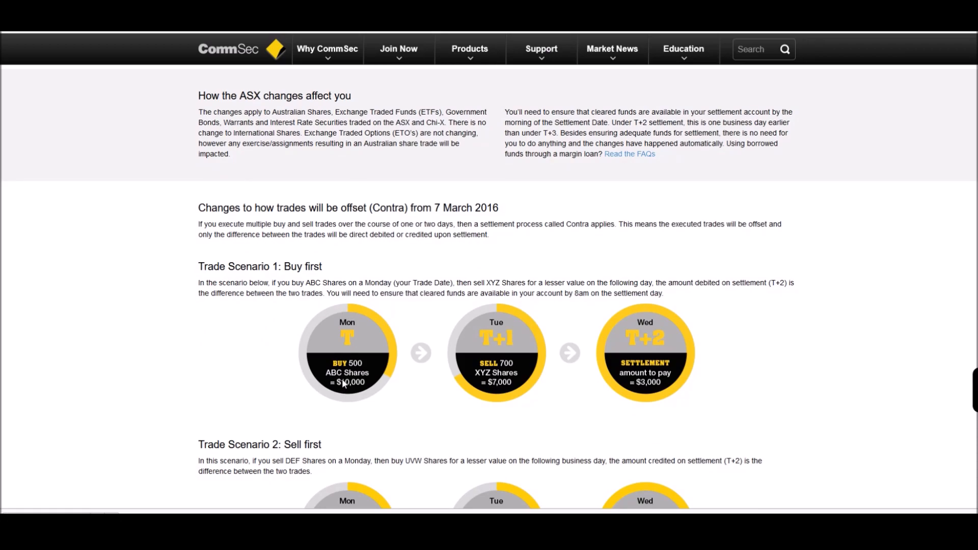
pyautogui.moveTo(349, 394)
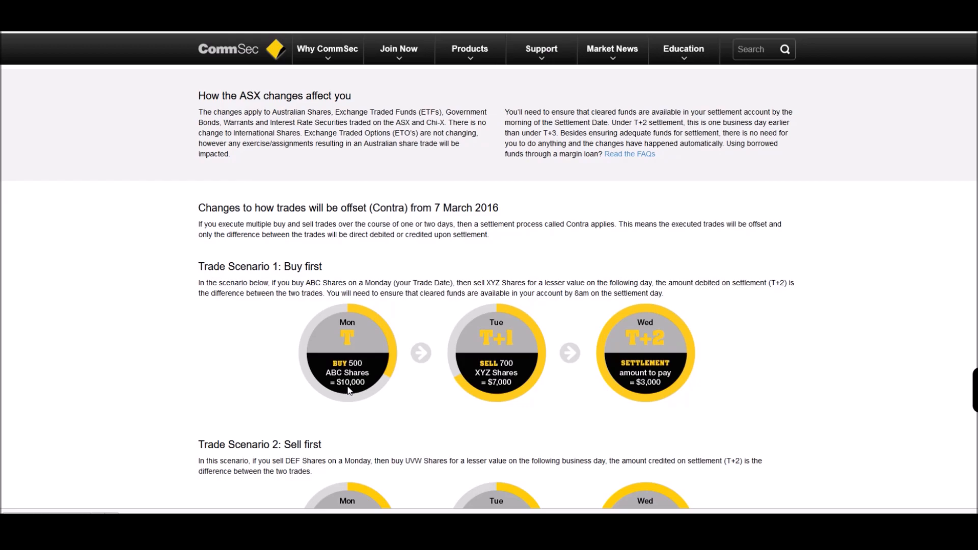
pyautogui.moveTo(530, 243)
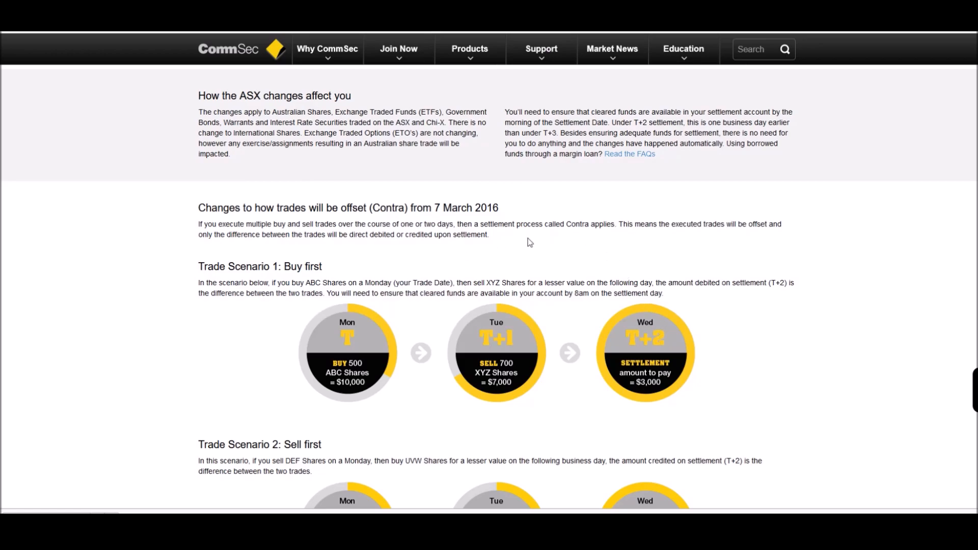
pyautogui.moveTo(356, 392)
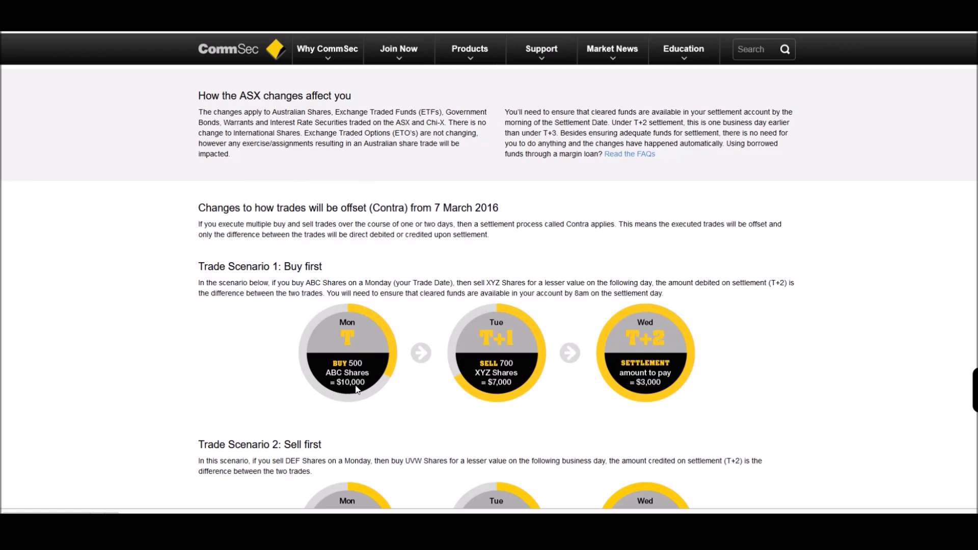
pyautogui.moveTo(358, 393)
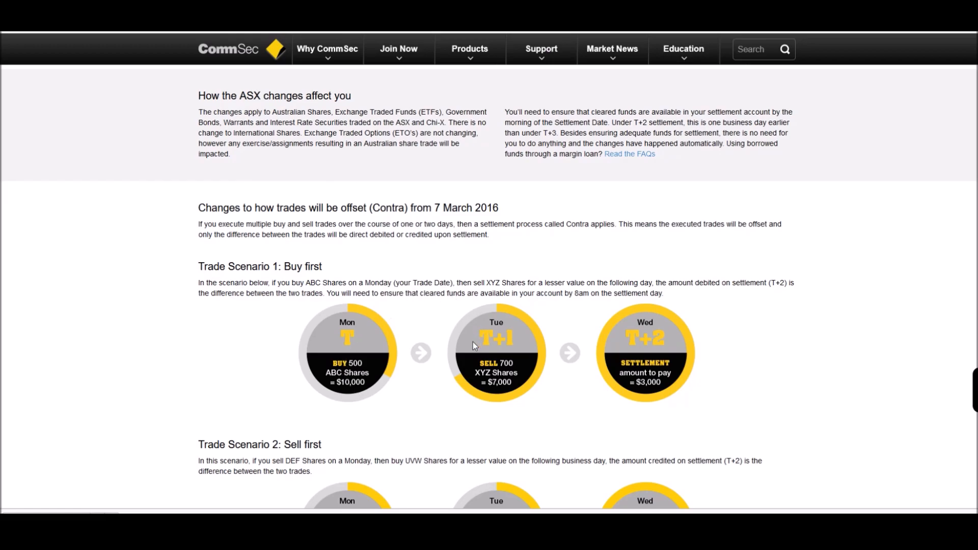
pyautogui.moveTo(468, 383)
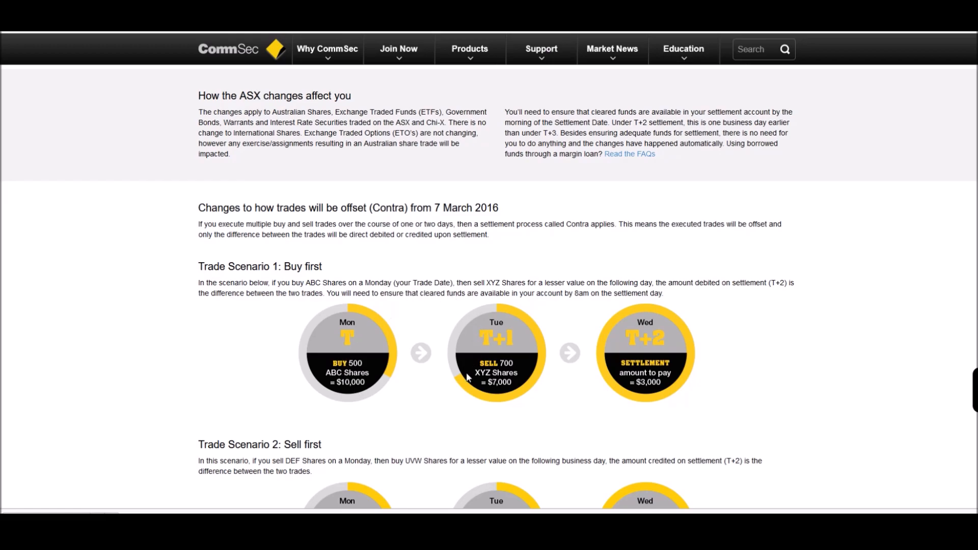
pyautogui.moveTo(487, 385)
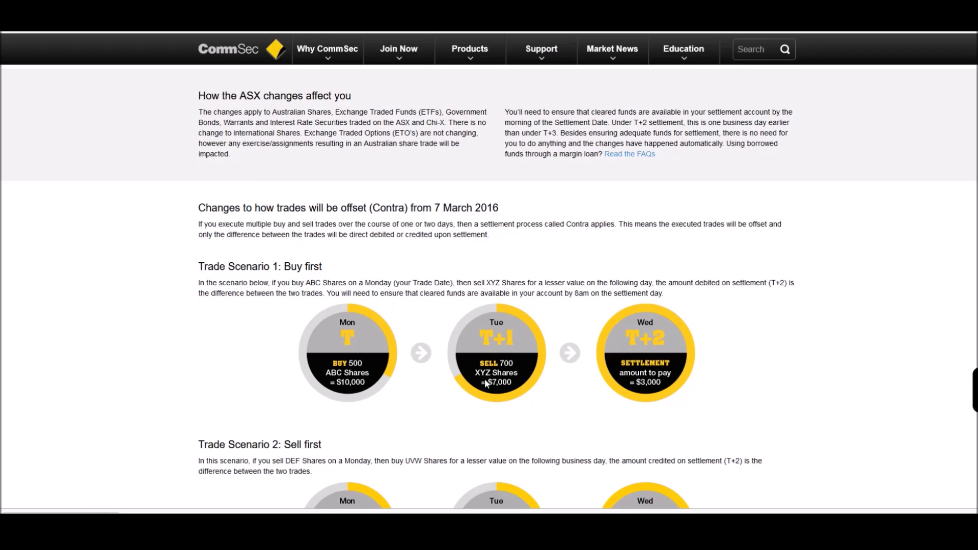
pyautogui.moveTo(484, 395)
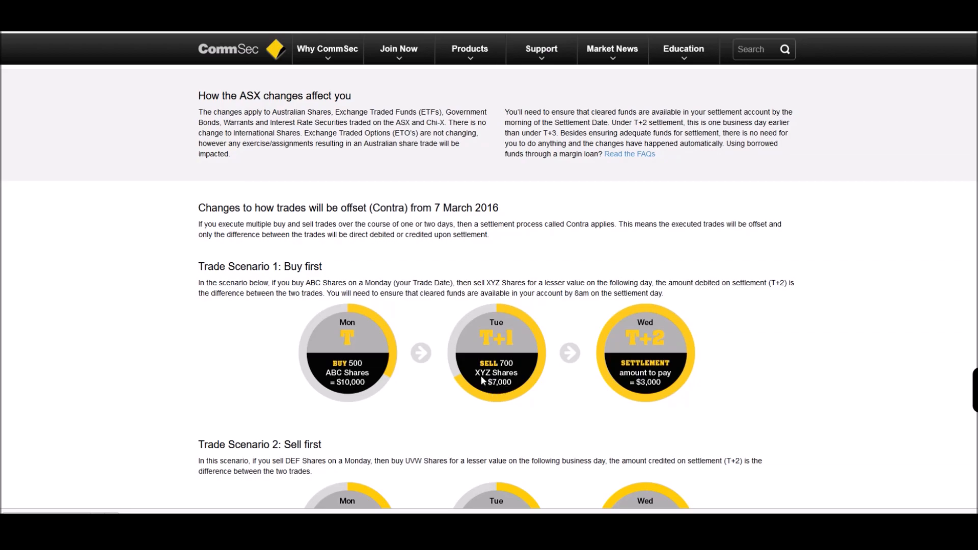
pyautogui.moveTo(511, 410)
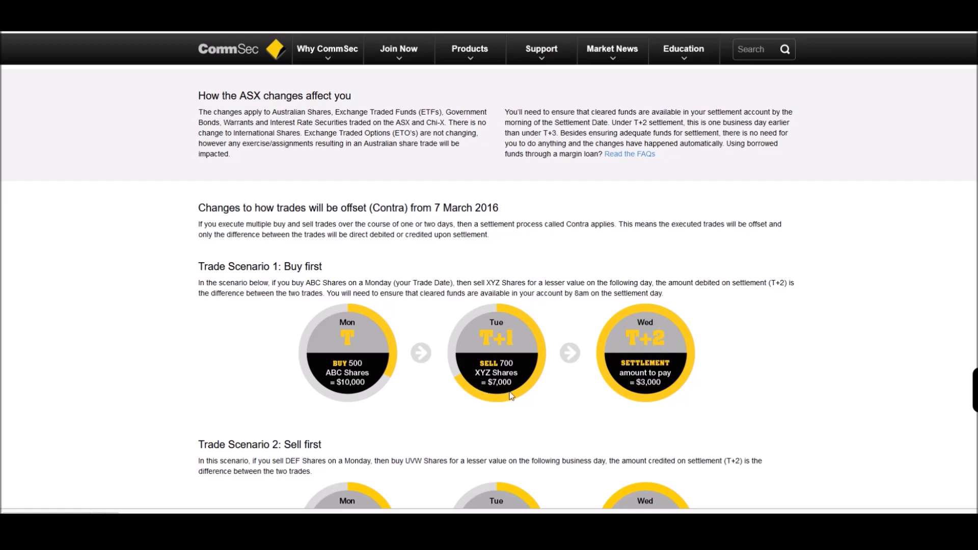
pyautogui.moveTo(504, 387)
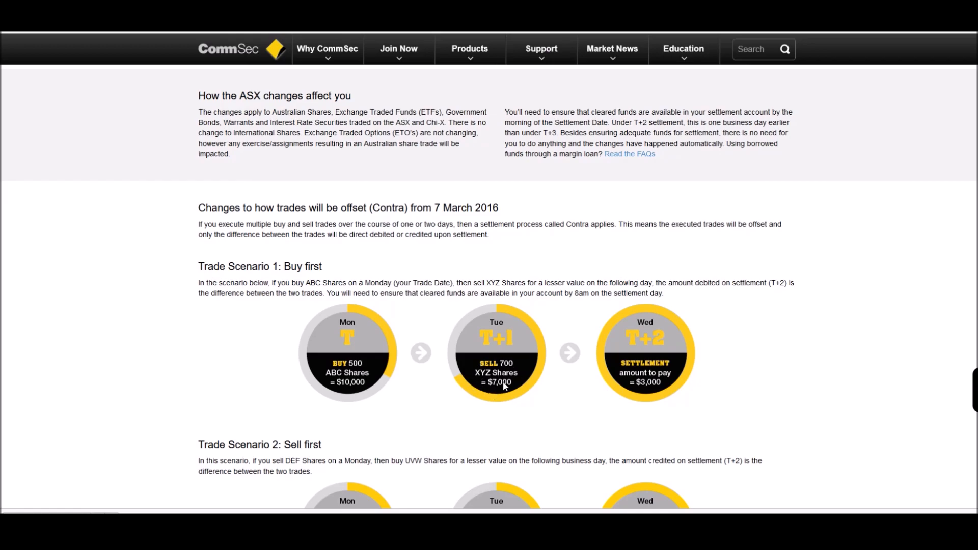
pyautogui.moveTo(635, 351)
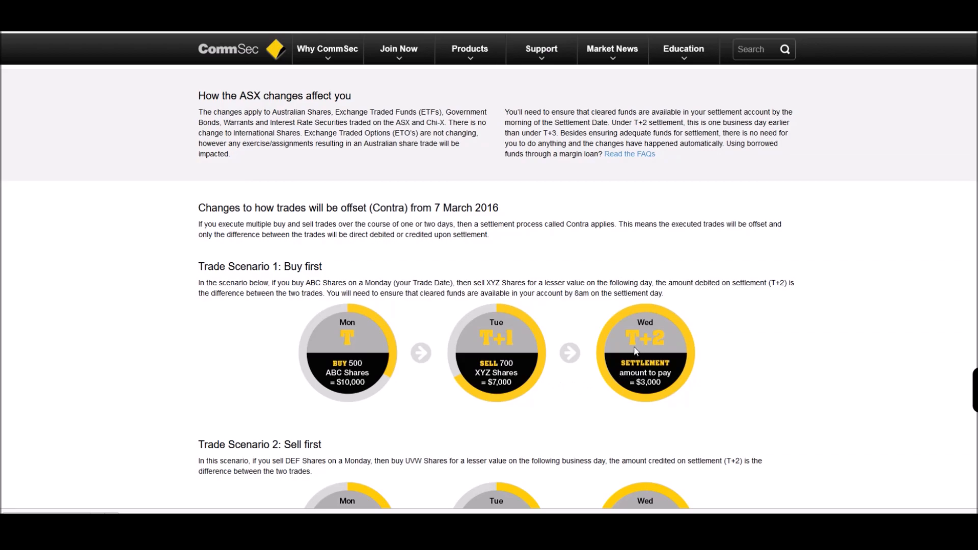
pyautogui.moveTo(667, 390)
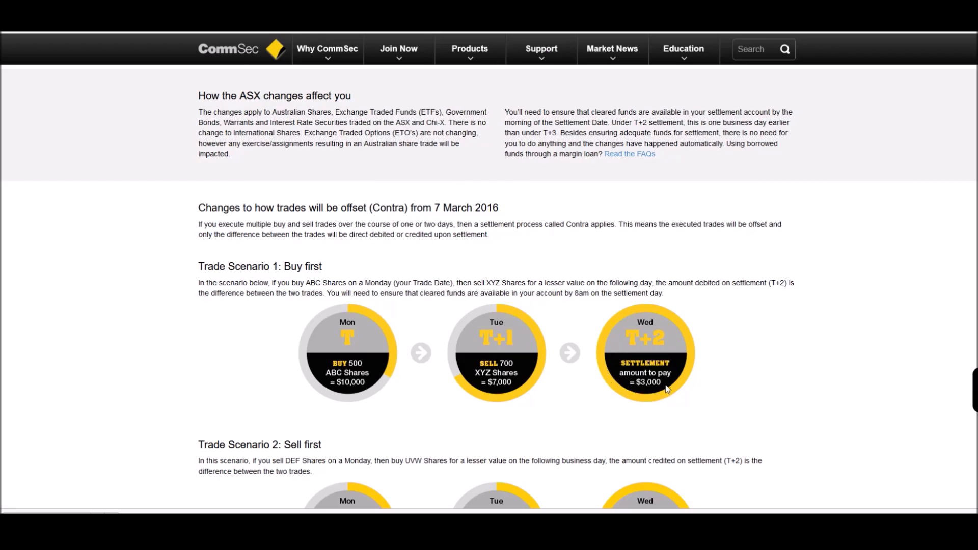
pyautogui.moveTo(432, 337)
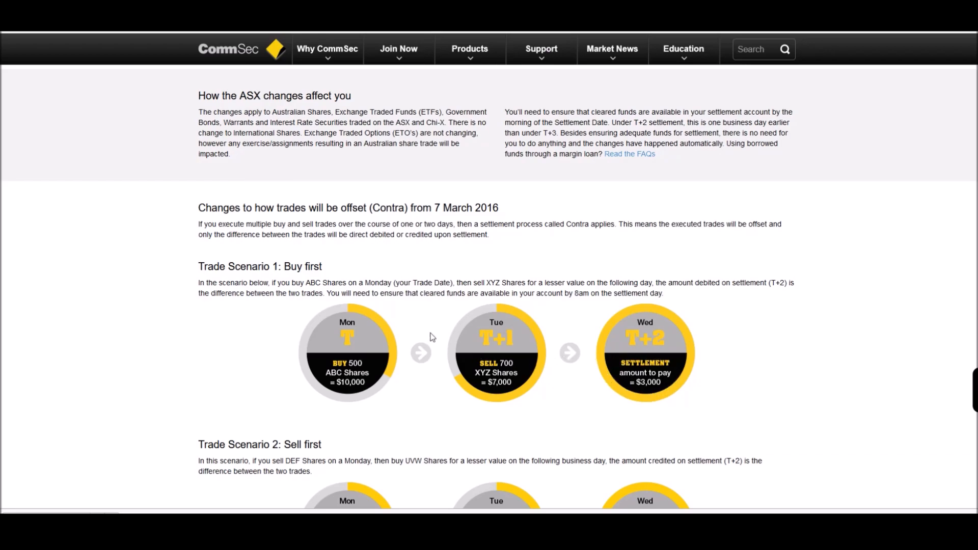
pyautogui.moveTo(340, 395)
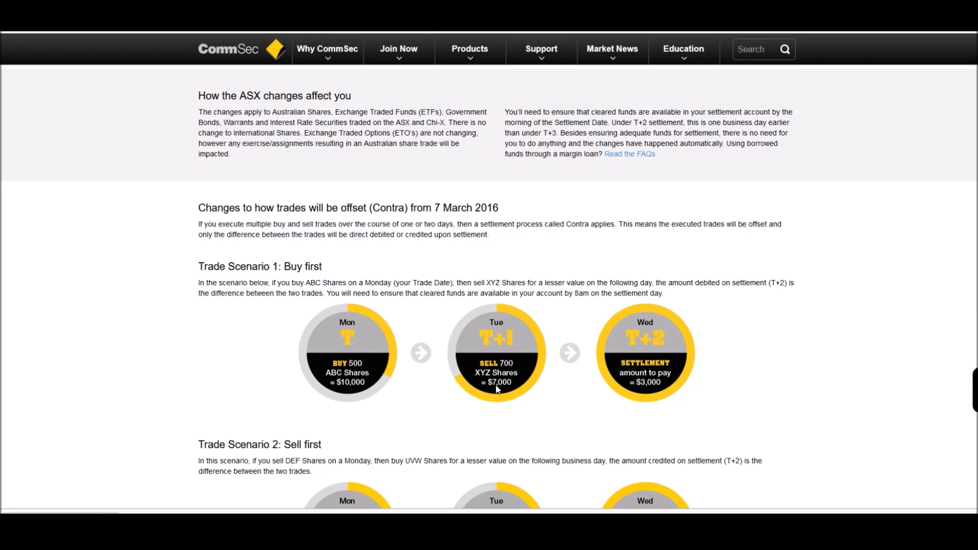
pyautogui.moveTo(501, 392)
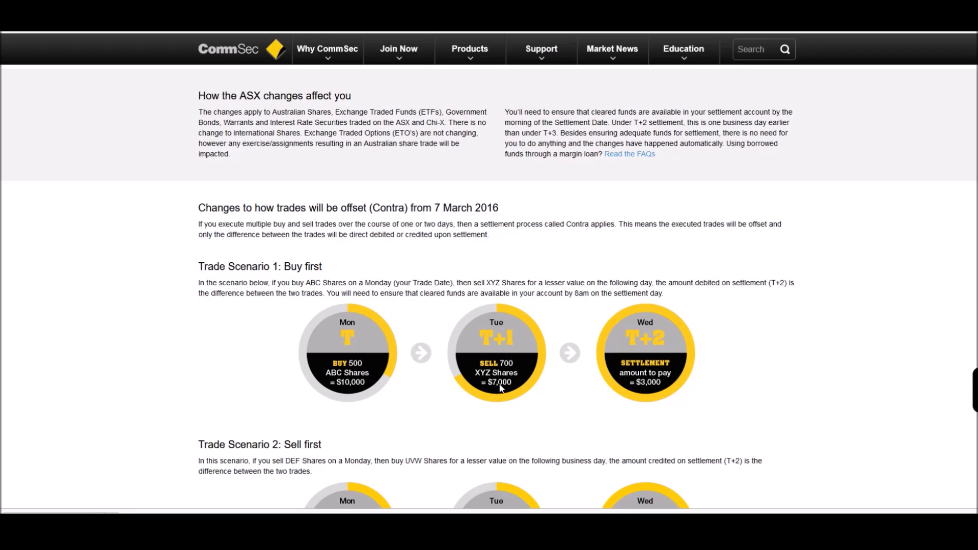
pyautogui.moveTo(650, 388)
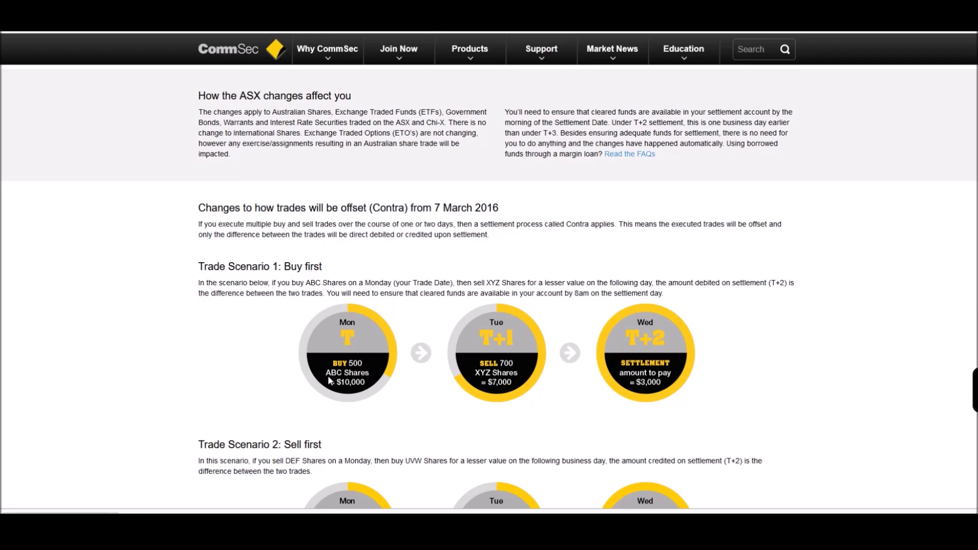
pyautogui.moveTo(482, 387)
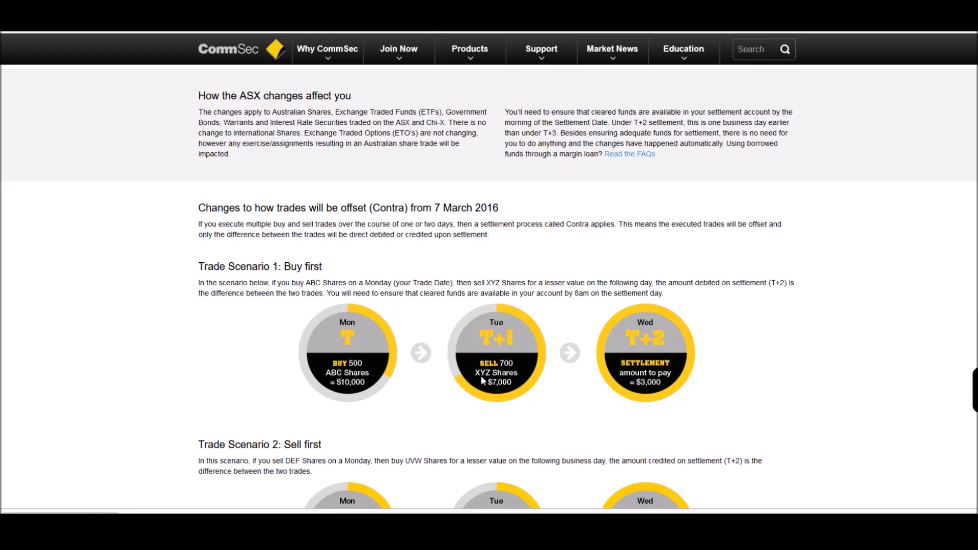
pyautogui.moveTo(333, 381)
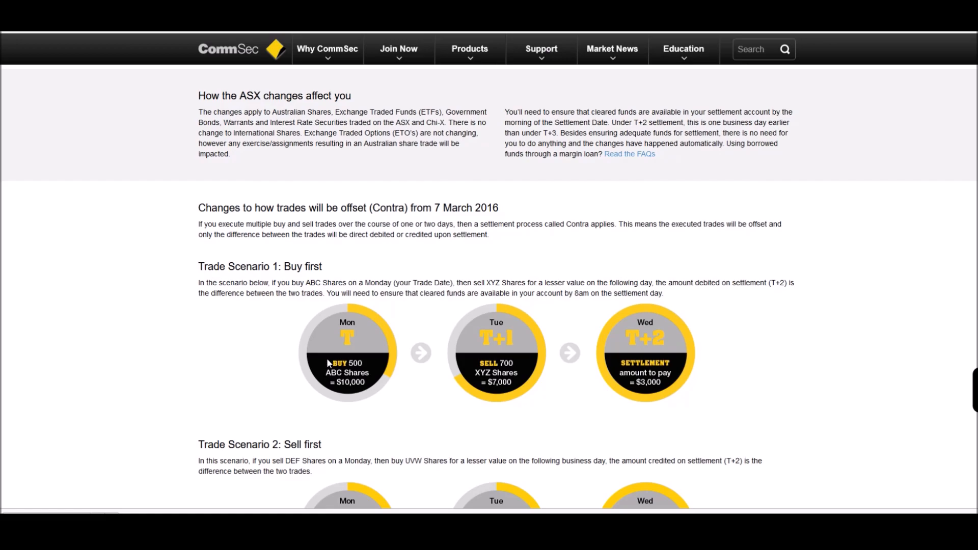
pyautogui.moveTo(329, 358)
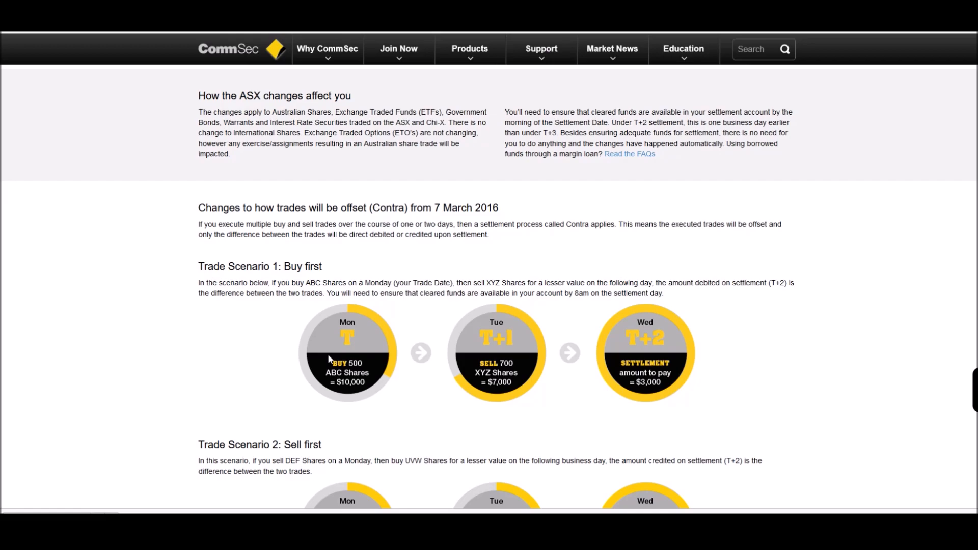
pyautogui.moveTo(488, 385)
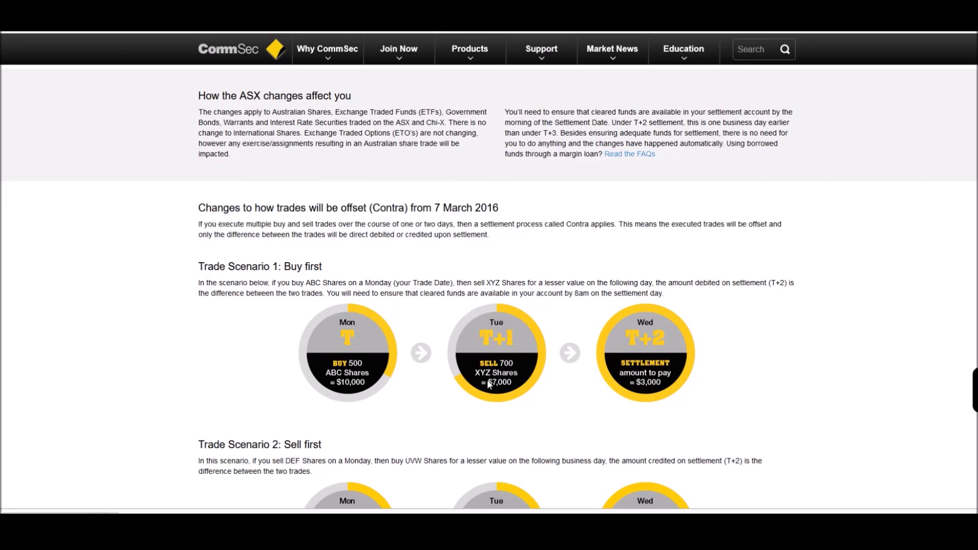
pyautogui.moveTo(635, 391)
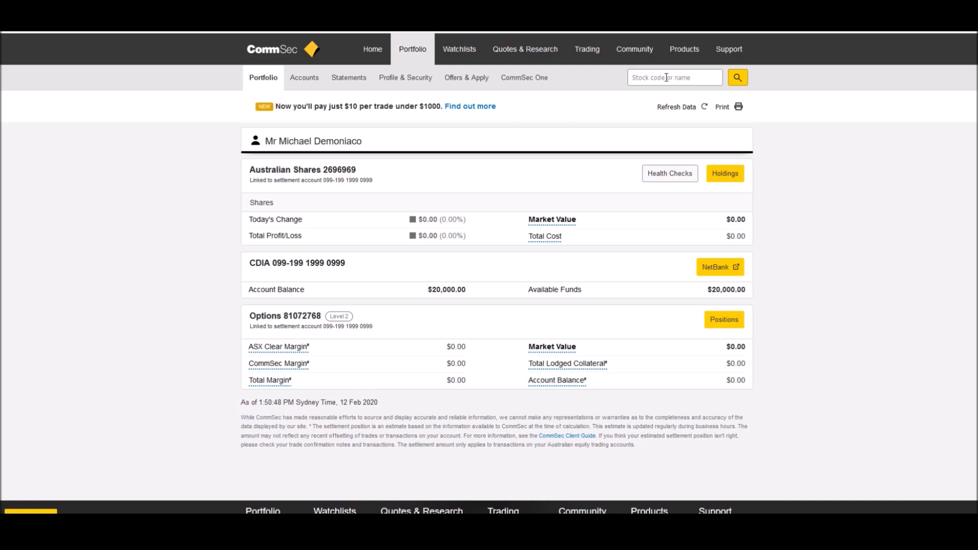
# - Search the stock code FMG and open the Fortescue Metals Group Ltd quote
pyautogui.click(675, 77)
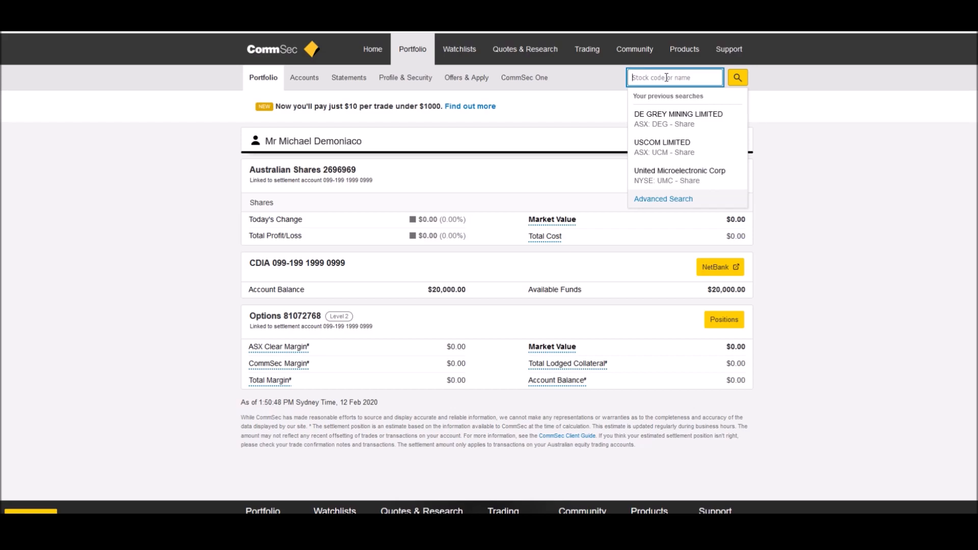
pyautogui.write('FMG')
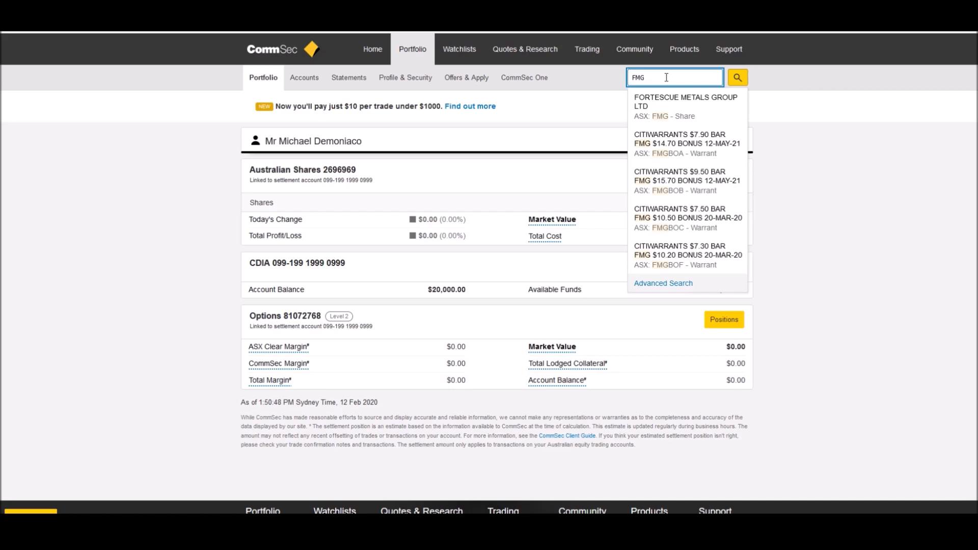
pyautogui.click(687, 106)
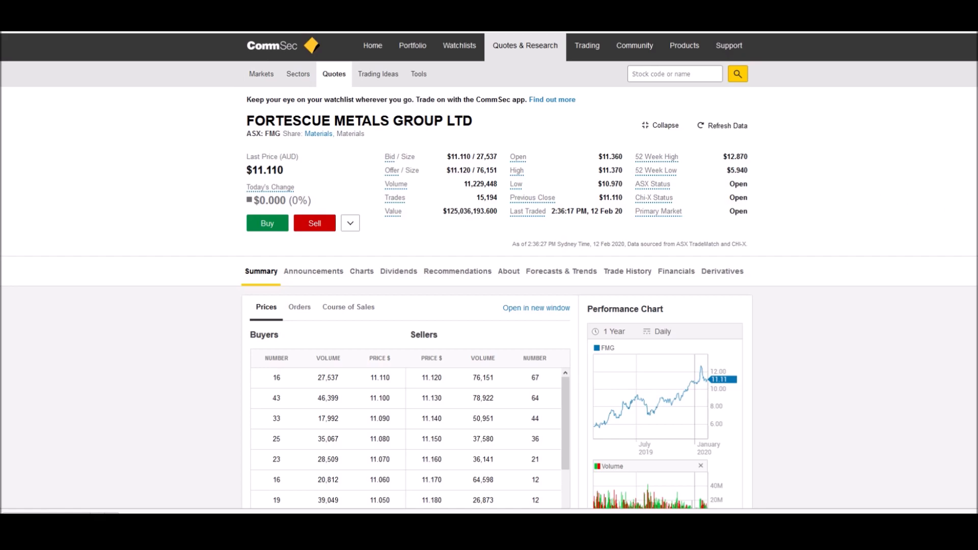
# - Scroll the FMG quote page down to the buyer/seller price depth and trend commentary
pyautogui.scroll(-3)
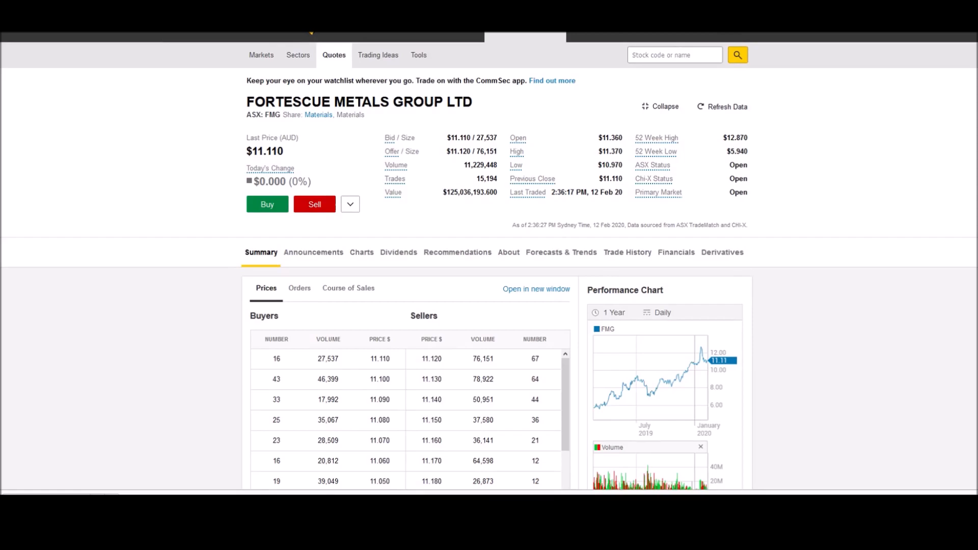
pyautogui.moveTo(769, 226)
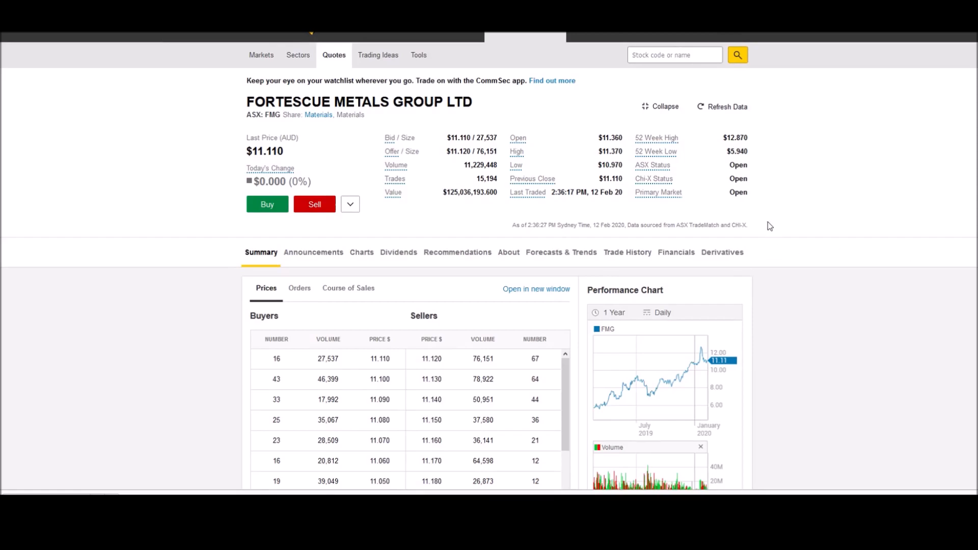
pyautogui.moveTo(714, 222)
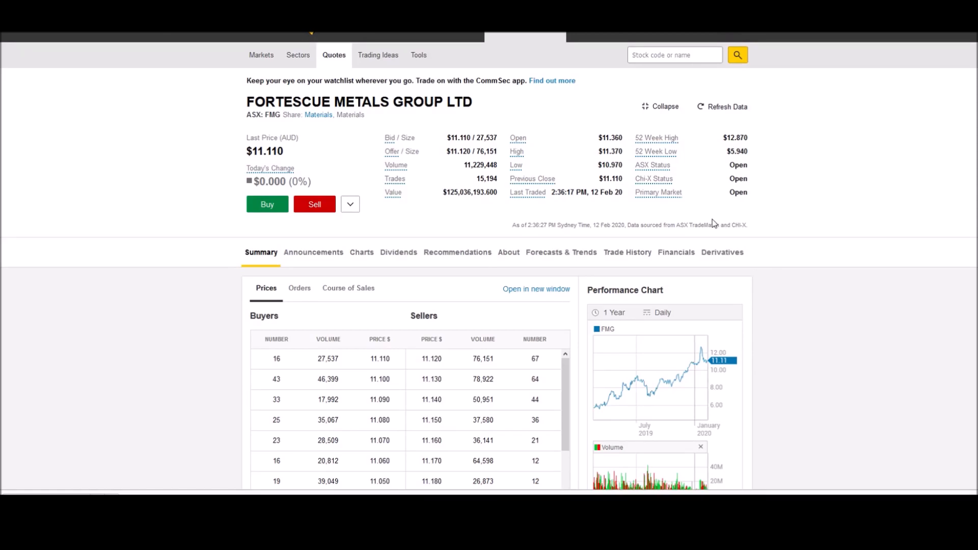
pyautogui.moveTo(243, 155)
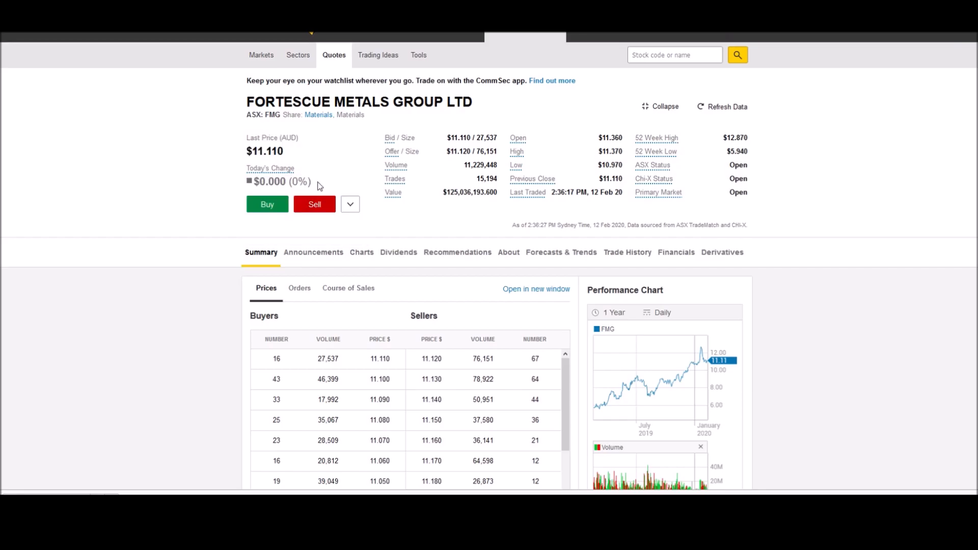
pyautogui.doubleClick(270, 168)
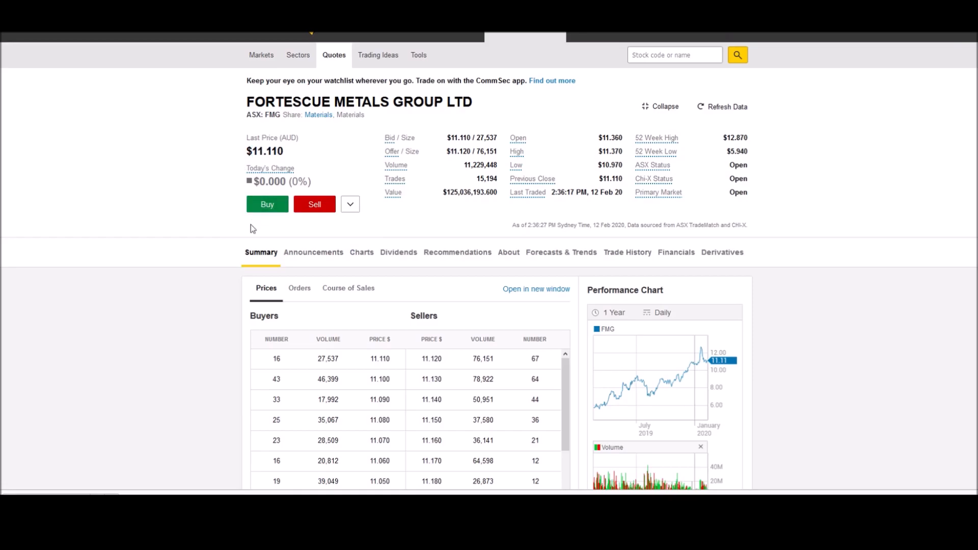
pyautogui.moveTo(262, 261)
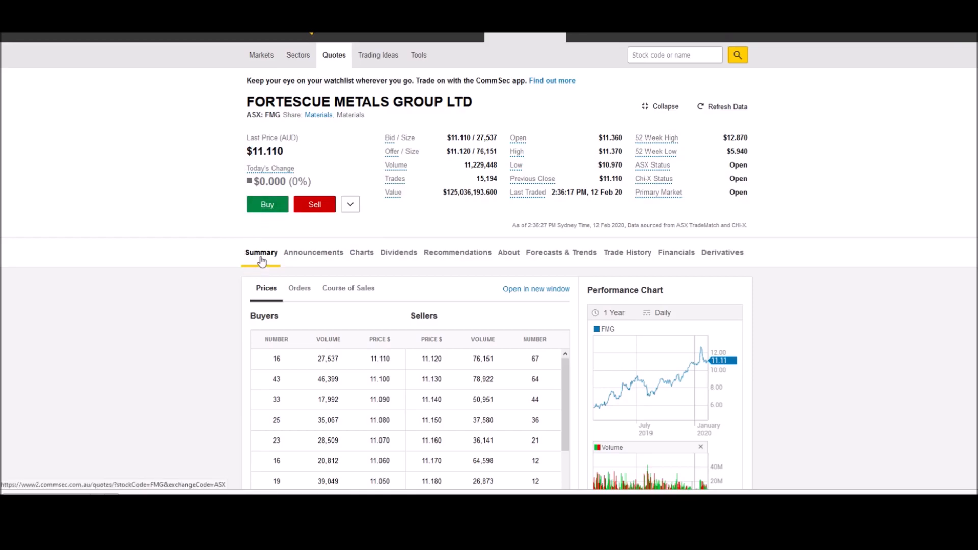
pyautogui.scroll(-3)
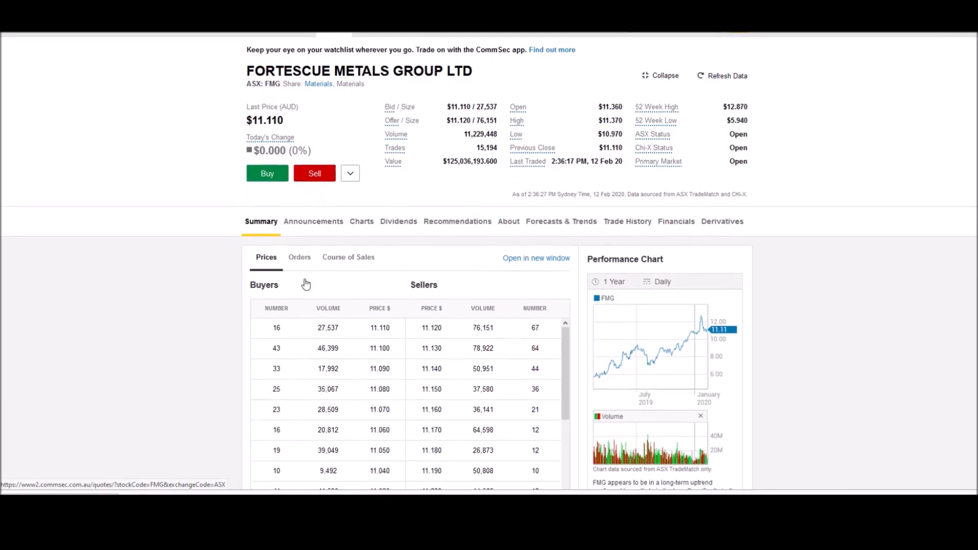
pyautogui.scroll(-3)
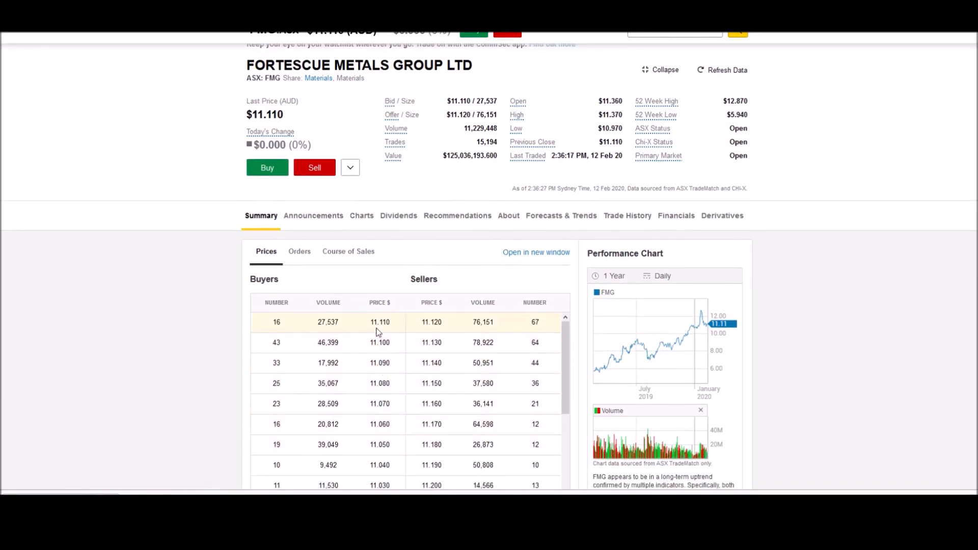
pyautogui.moveTo(506, 373)
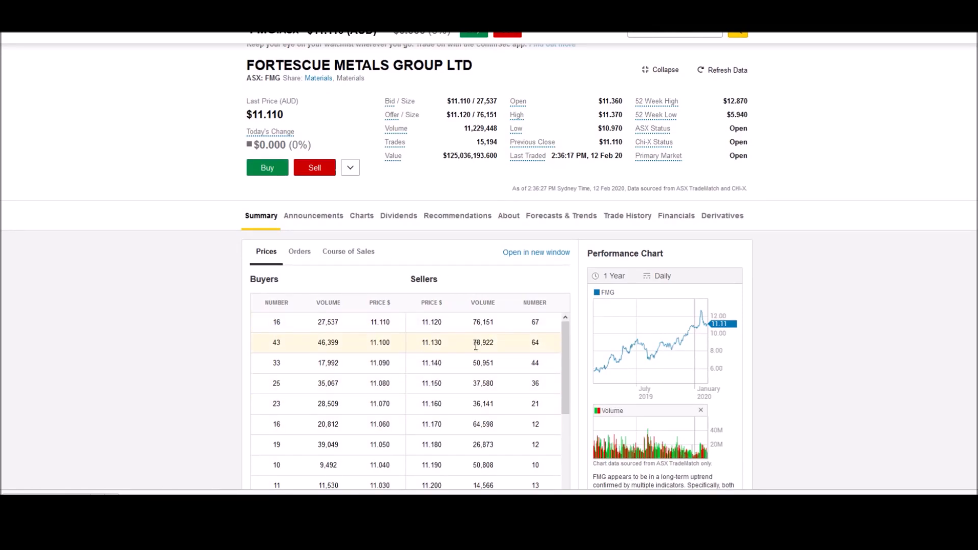
# - Compare FMG's Orders queue with Prices depth, then show the Course of Sales trades
pyautogui.click(299, 251)
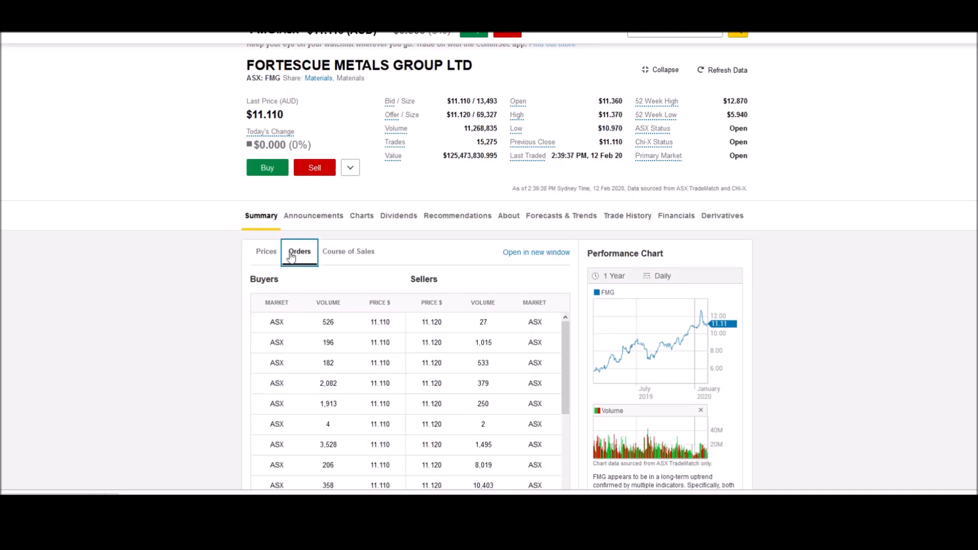
pyautogui.moveTo(267, 259)
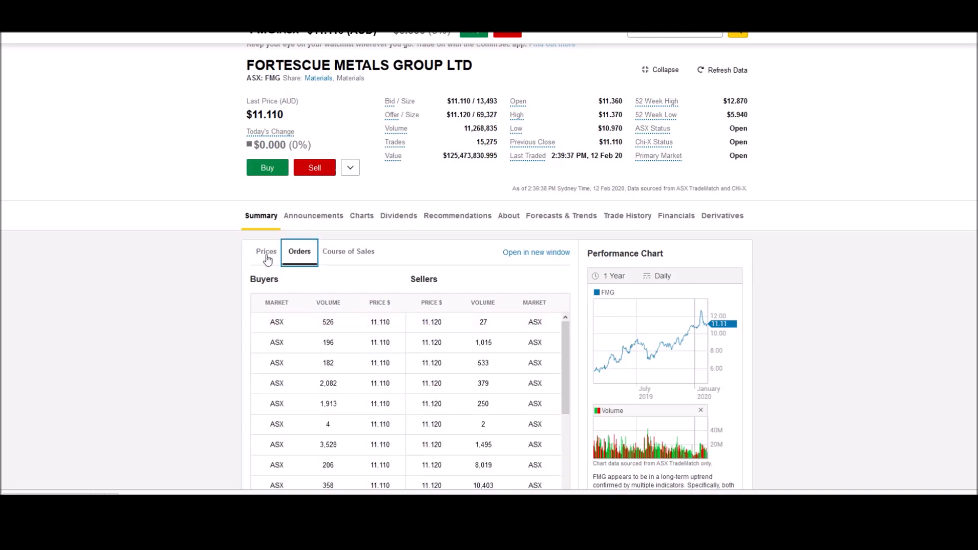
pyautogui.click(266, 251)
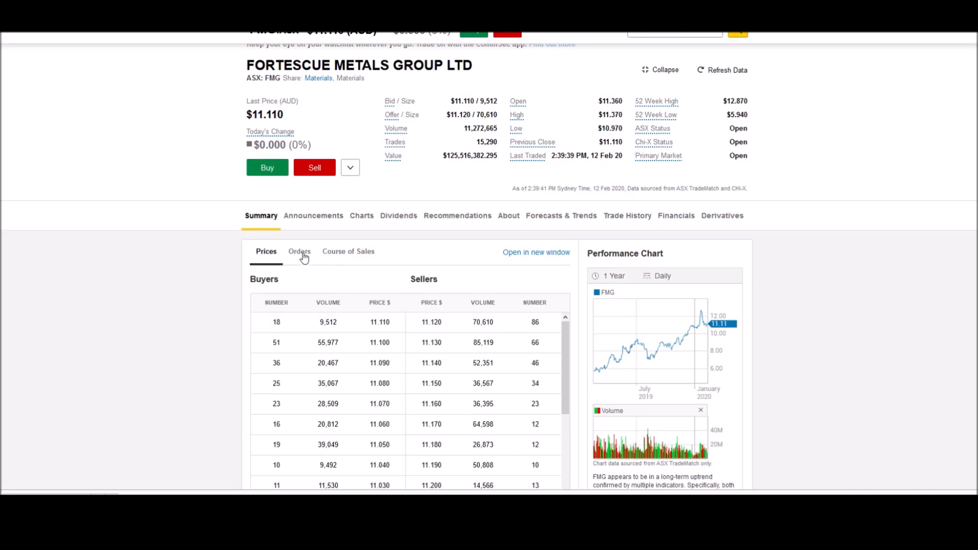
pyautogui.click(299, 252)
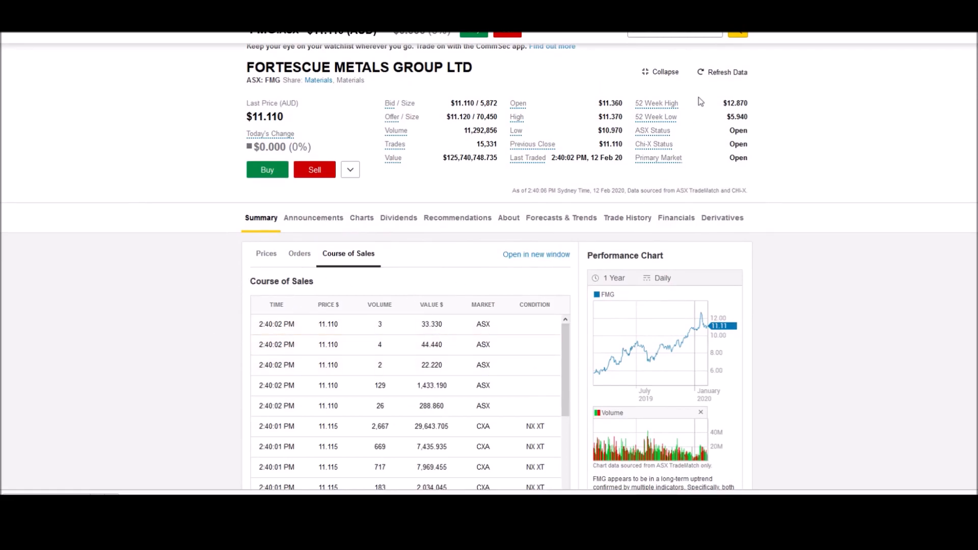
# - Switch the FMG market depth panel from Course of Sales back to Prices
pyautogui.click(722, 72)
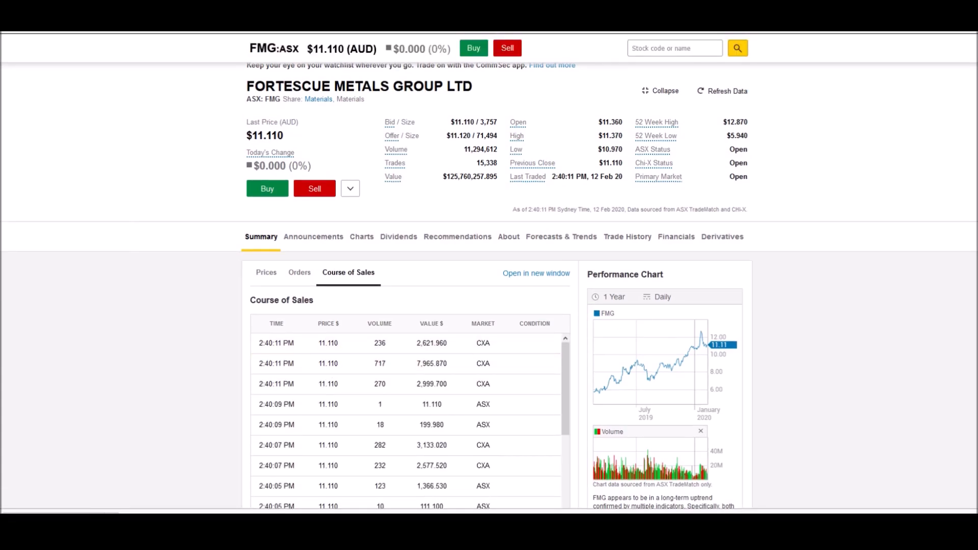
pyautogui.moveTo(253, 285)
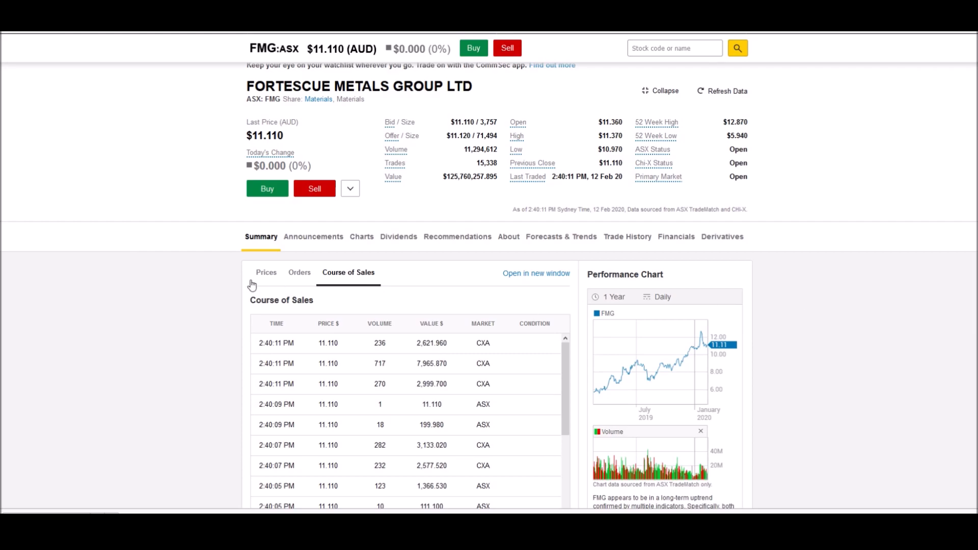
pyautogui.click(266, 273)
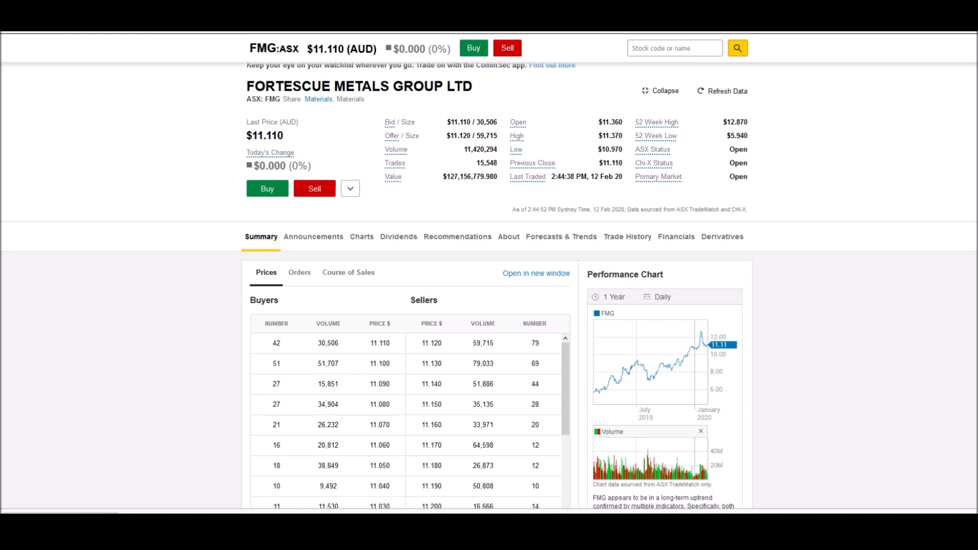
pyautogui.moveTo(730, 212)
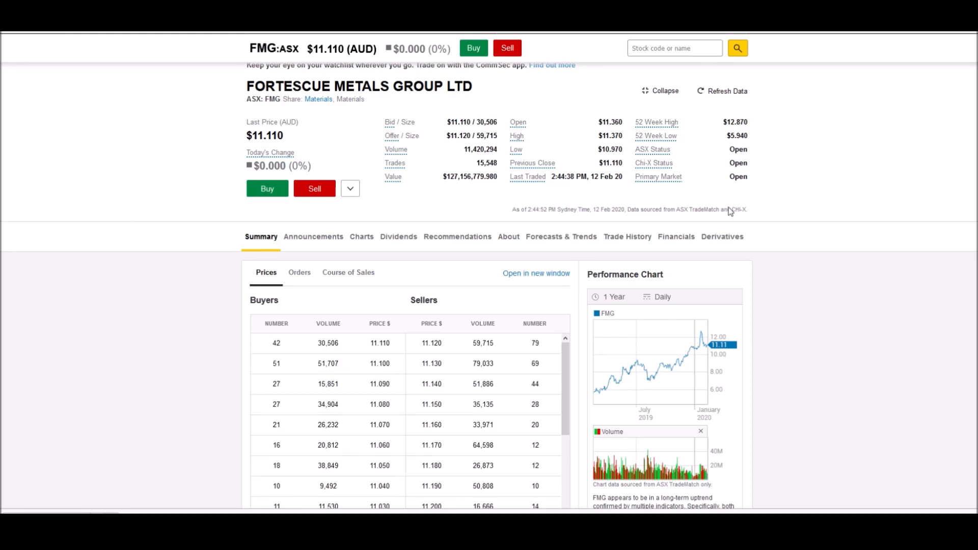
pyautogui.moveTo(267, 189)
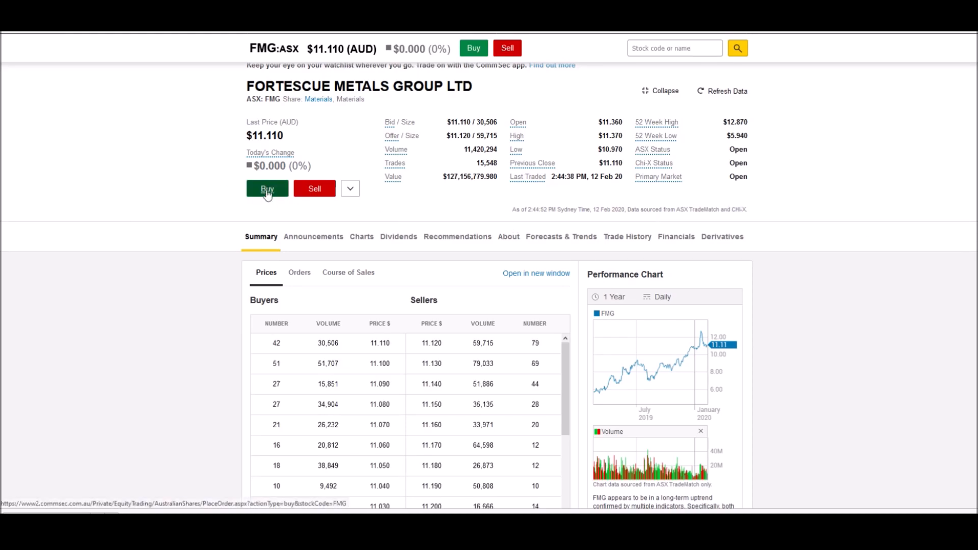
# - Submit an FMG buy order at an 11.12 price limit for about $5,800
pyautogui.click(267, 189)
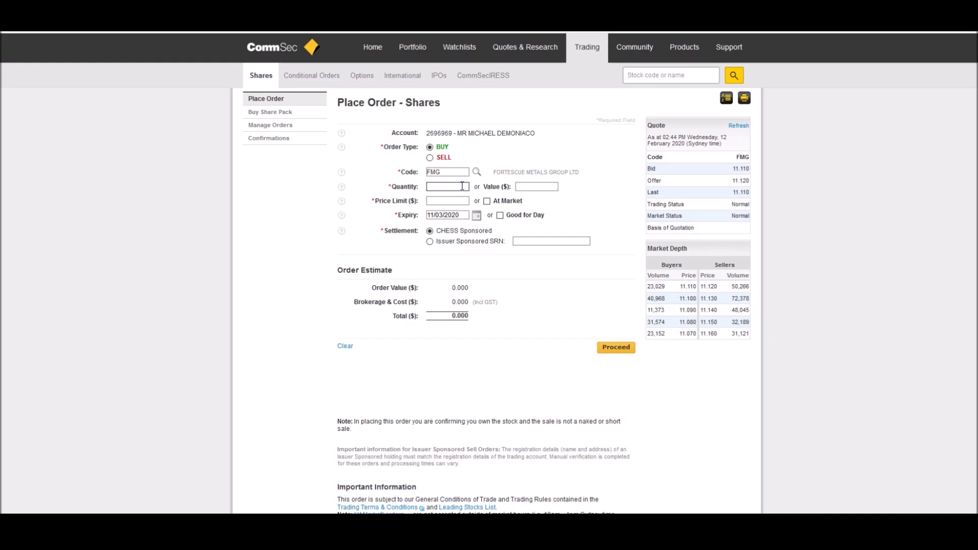
pyautogui.write('500')
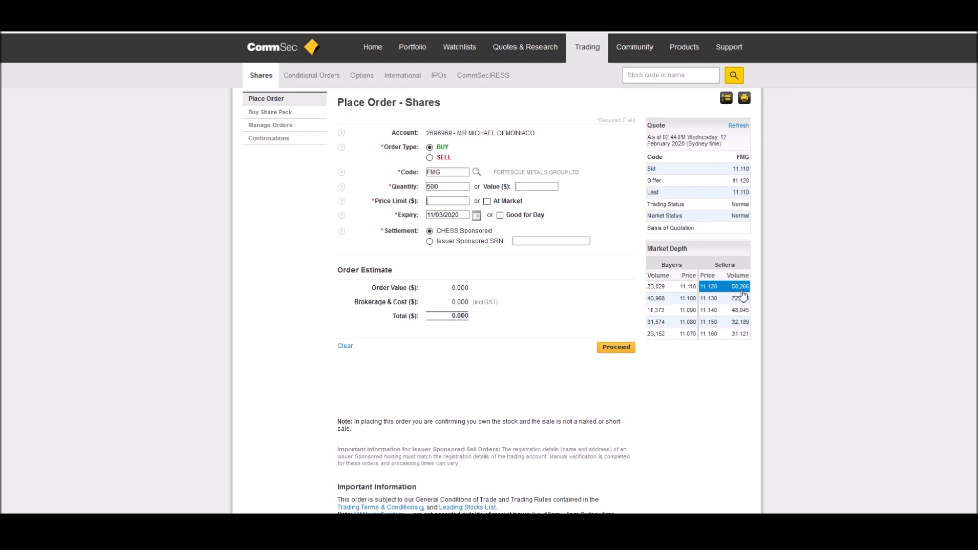
pyautogui.moveTo(738, 292)
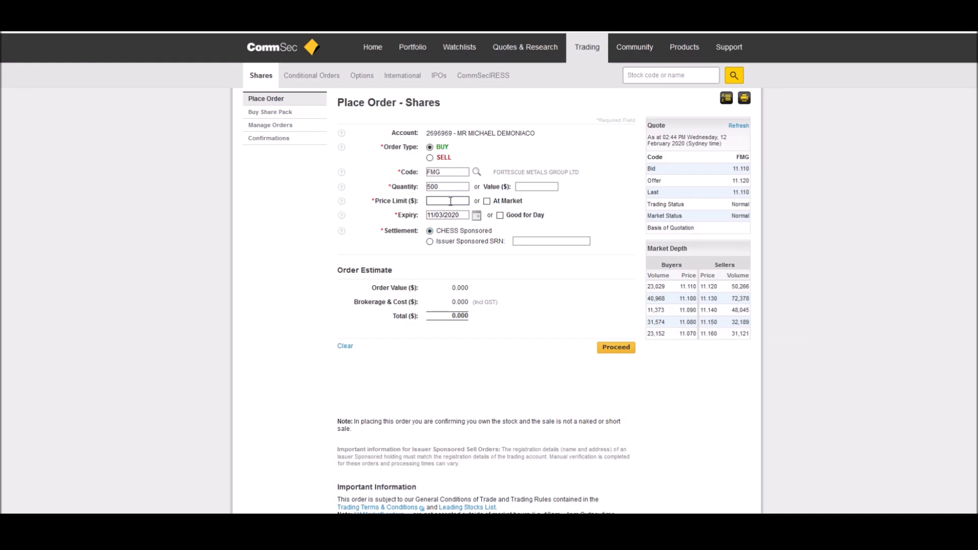
pyautogui.write('11.120')
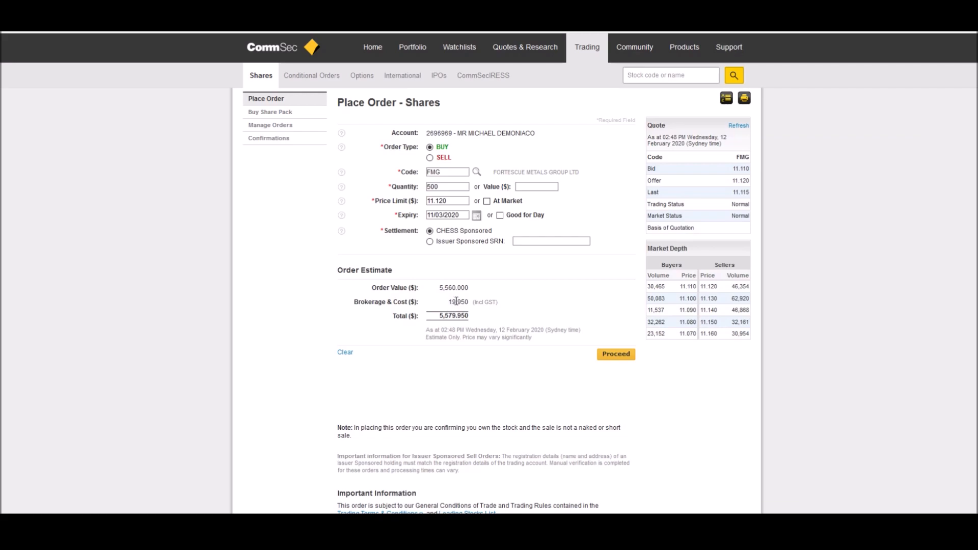
pyautogui.doubleClick(451, 316)
pyautogui.write('5,800')
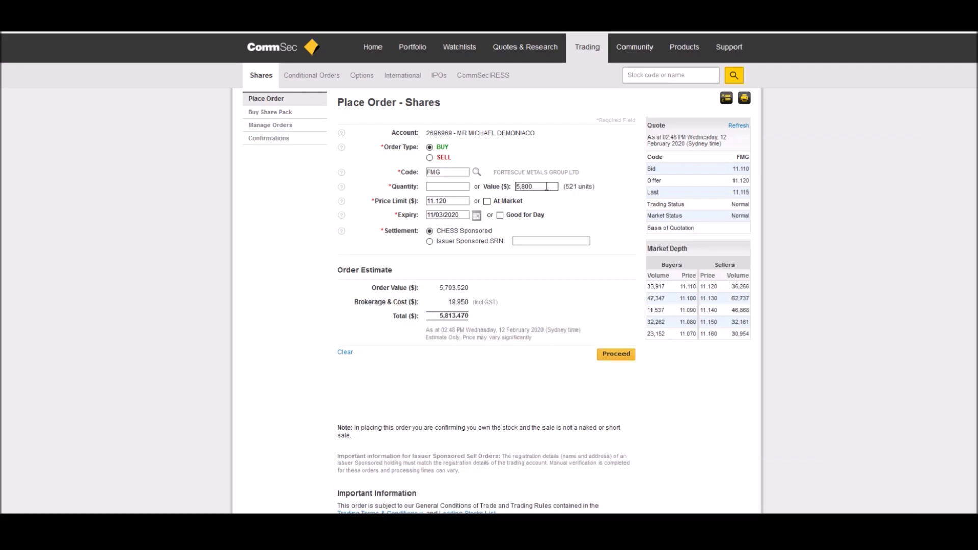
pyautogui.doubleClick(536, 186)
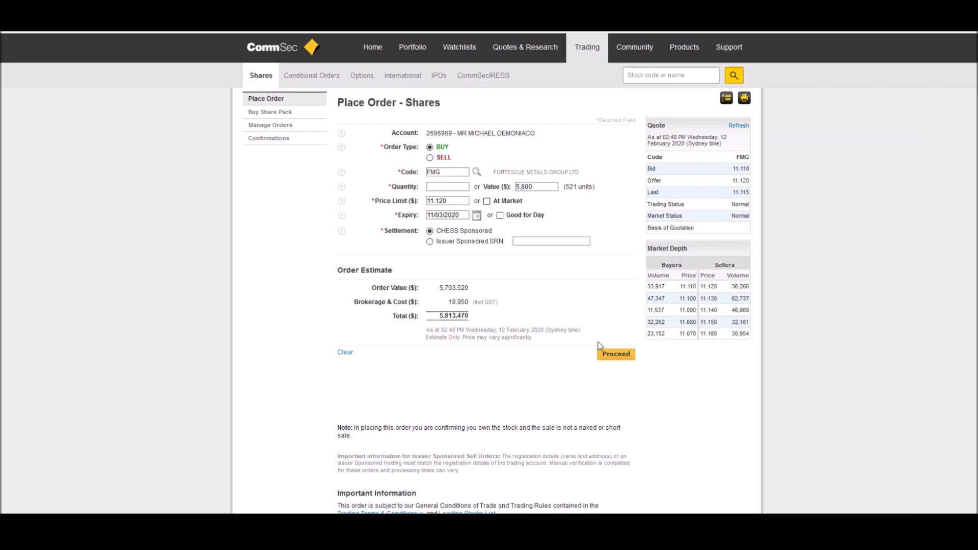
pyautogui.click(616, 355)
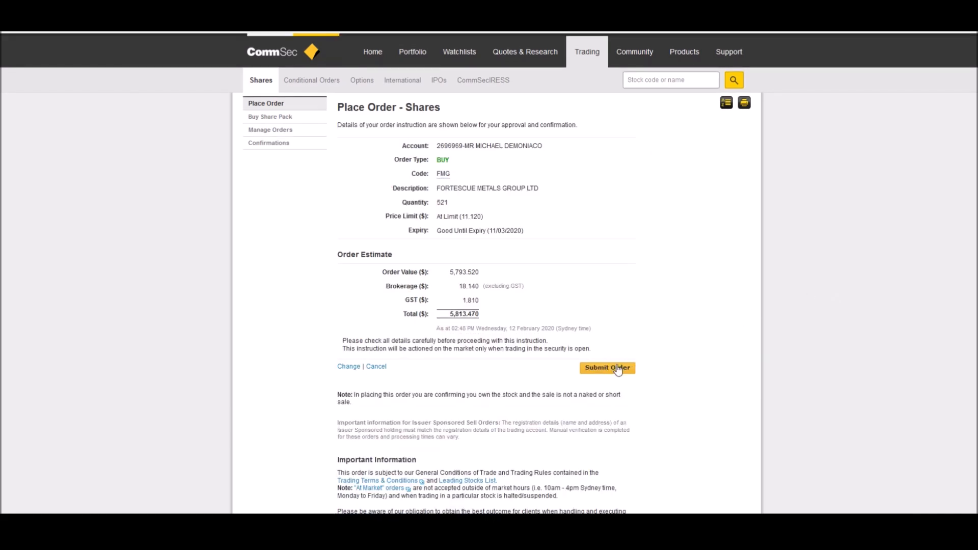
pyautogui.click(607, 368)
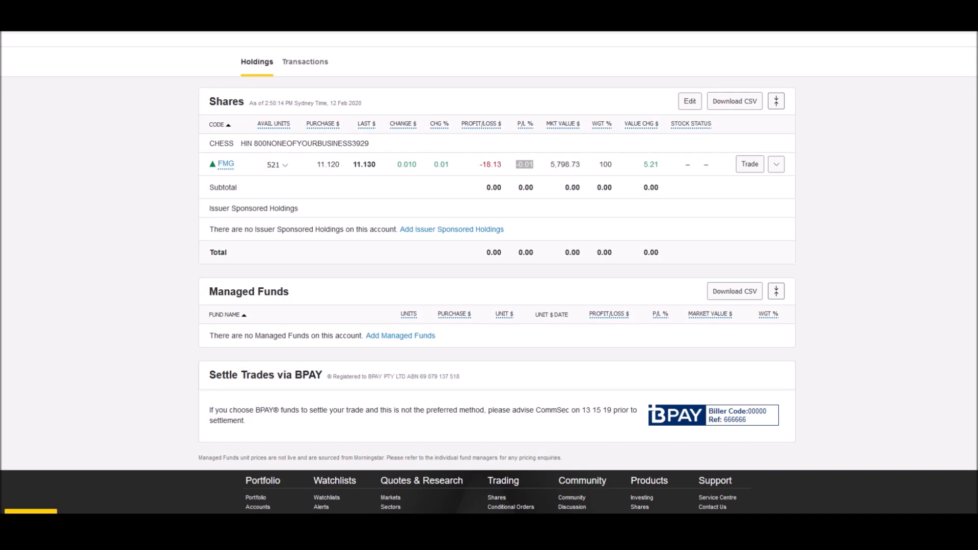
pyautogui.moveTo(685, 374)
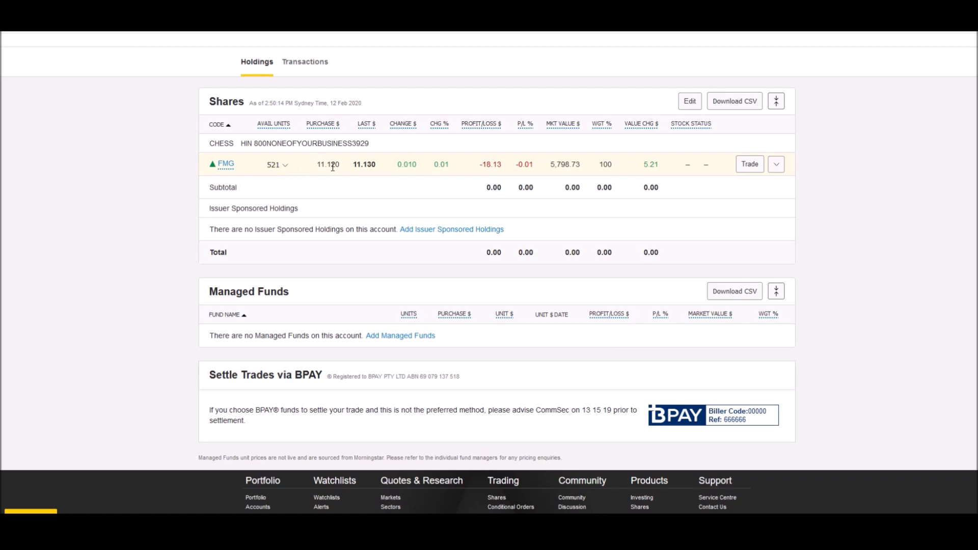
pyautogui.moveTo(355, 164)
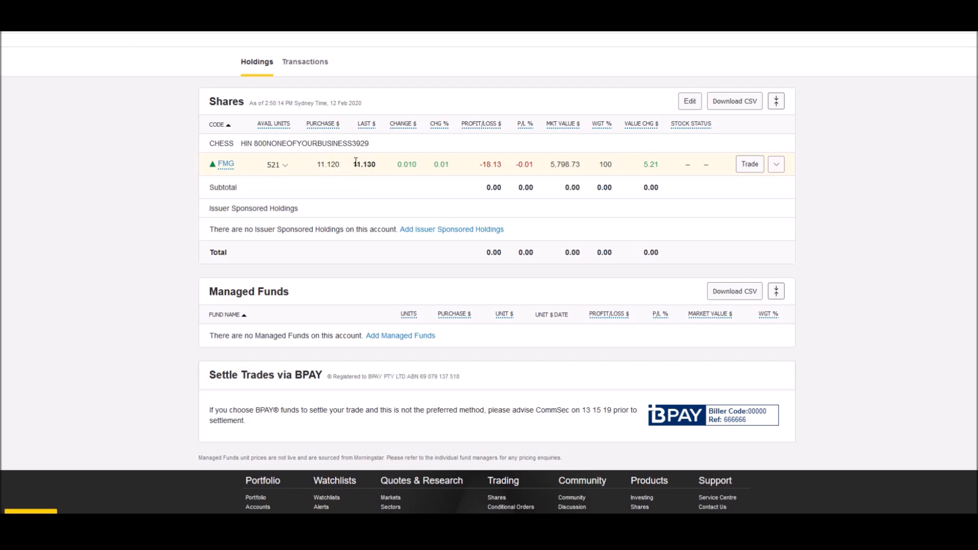
pyautogui.moveTo(375, 163)
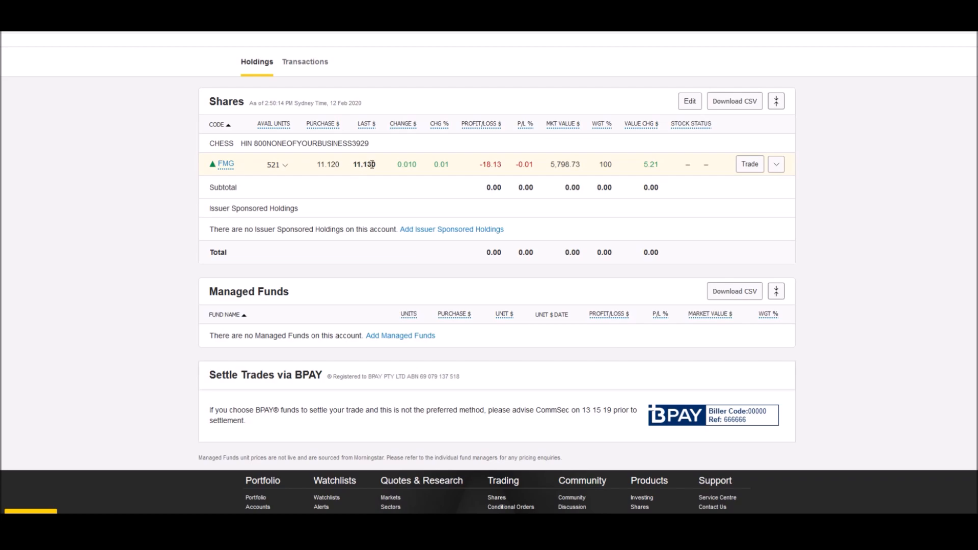
pyautogui.moveTo(403, 165)
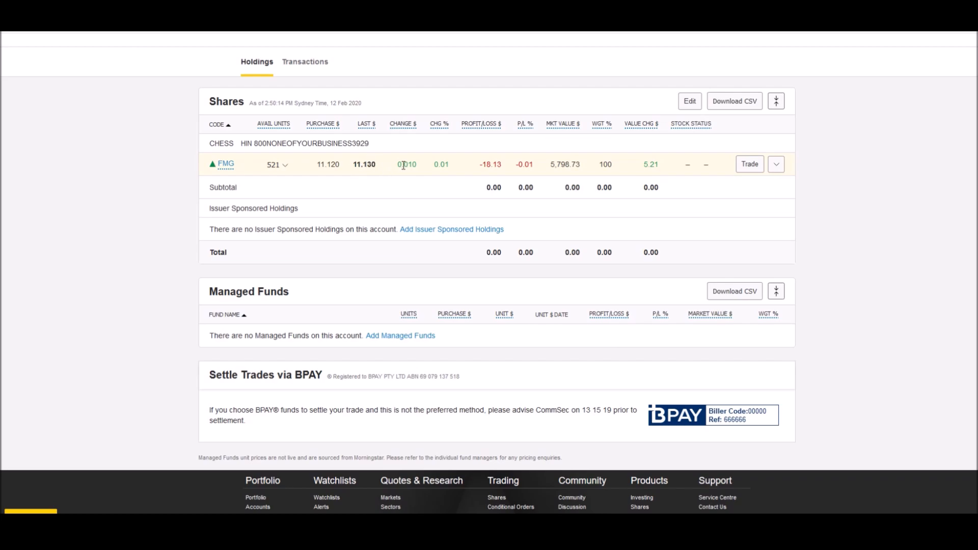
pyautogui.moveTo(409, 165)
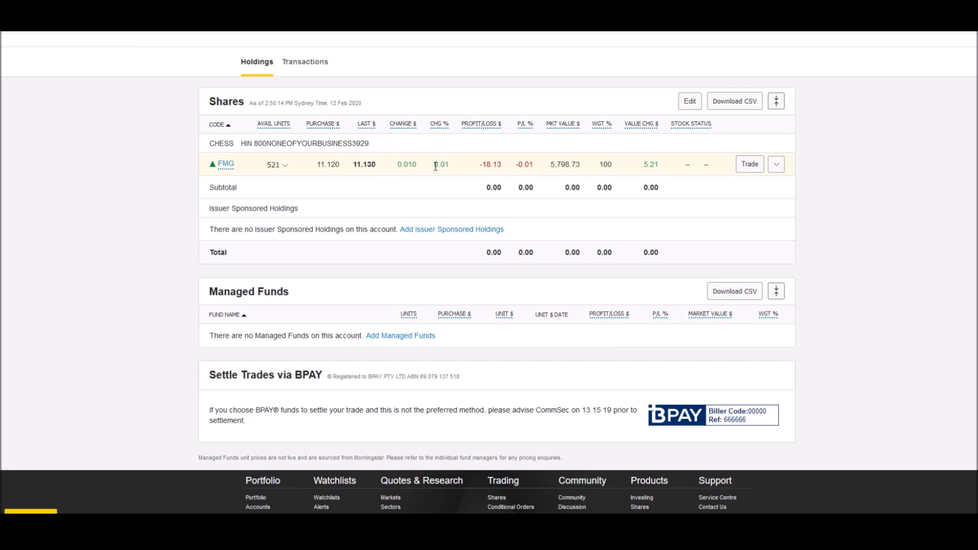
pyautogui.doubleClick(440, 164)
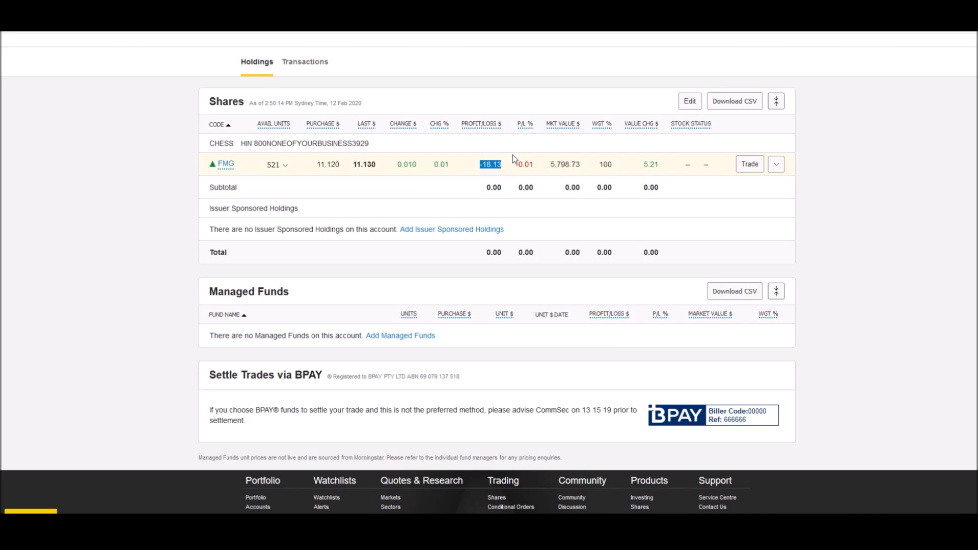
pyautogui.moveTo(491, 162)
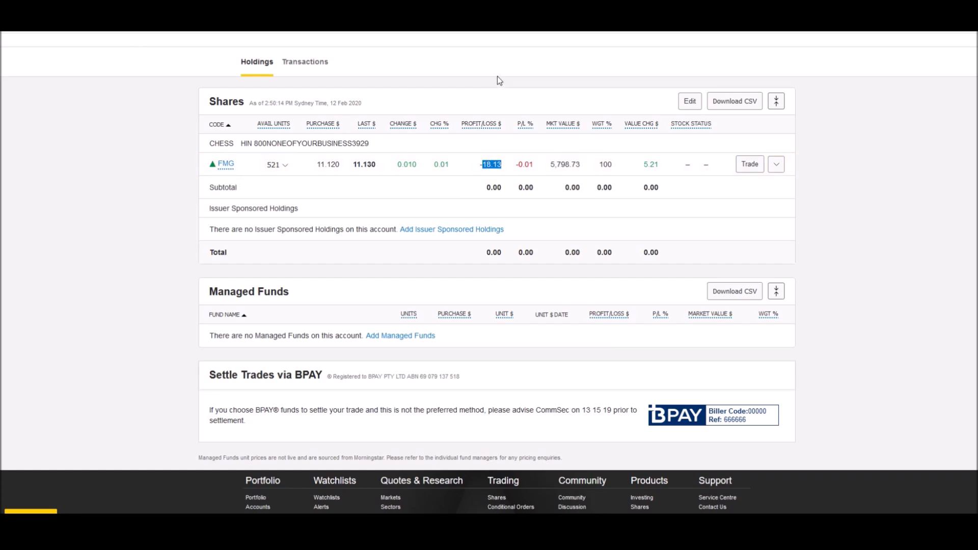
pyautogui.moveTo(501, 86)
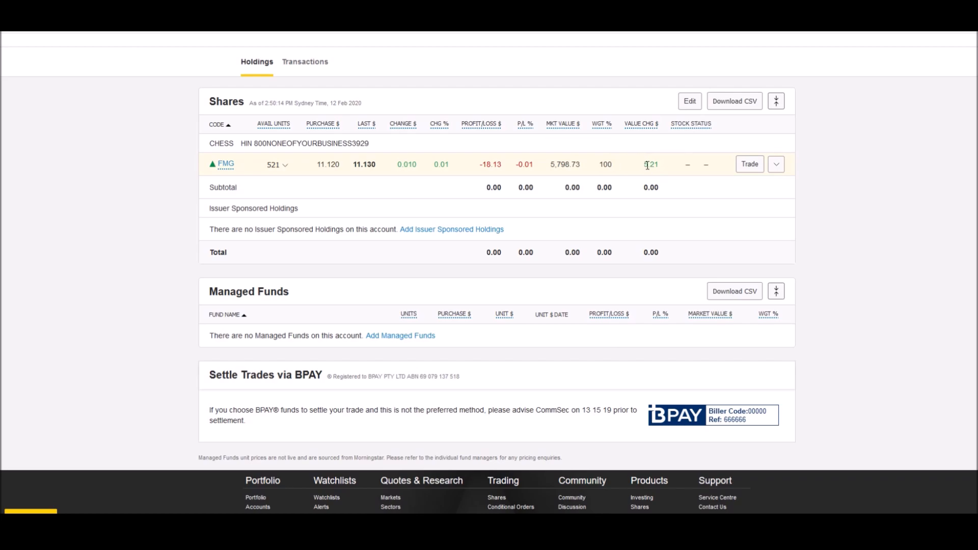
pyautogui.doubleClick(650, 164)
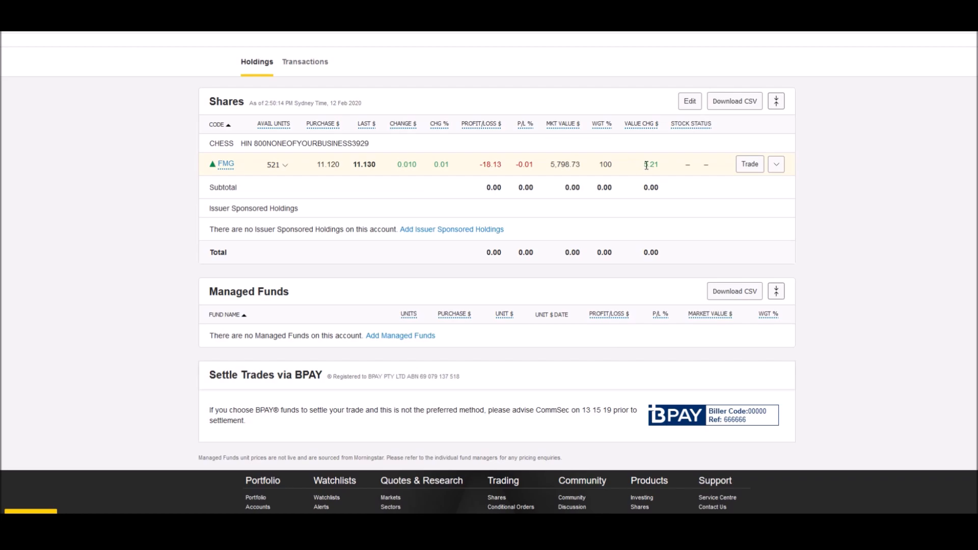
pyautogui.doubleClick(650, 165)
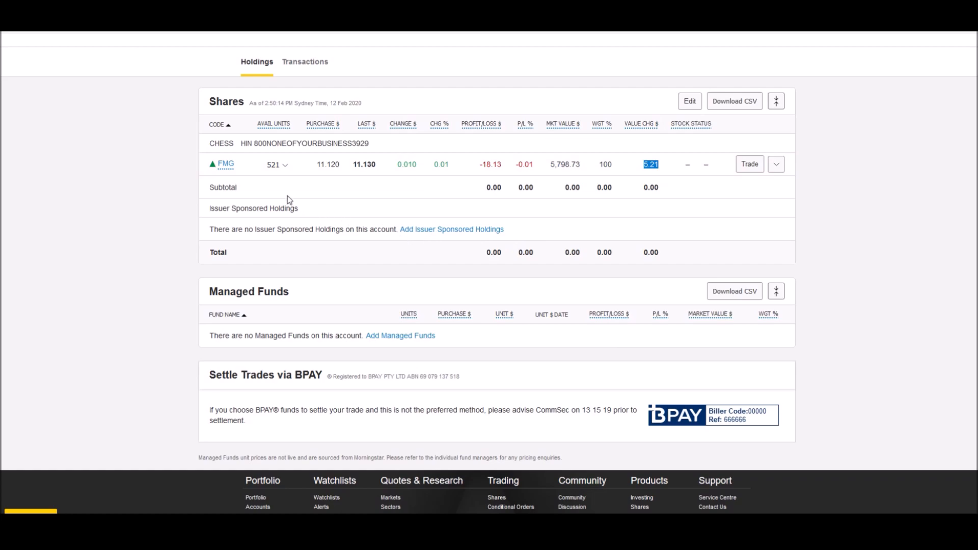
pyautogui.moveTo(368, 197)
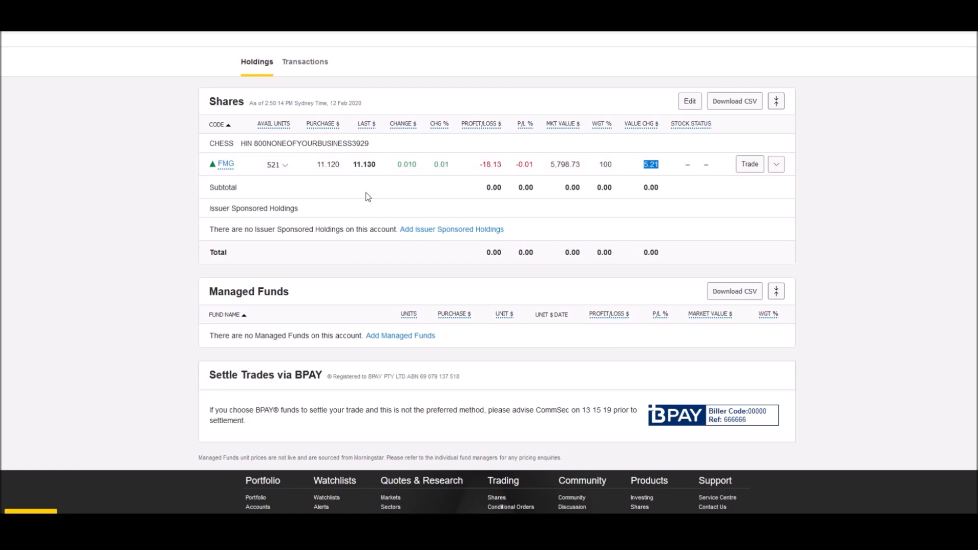